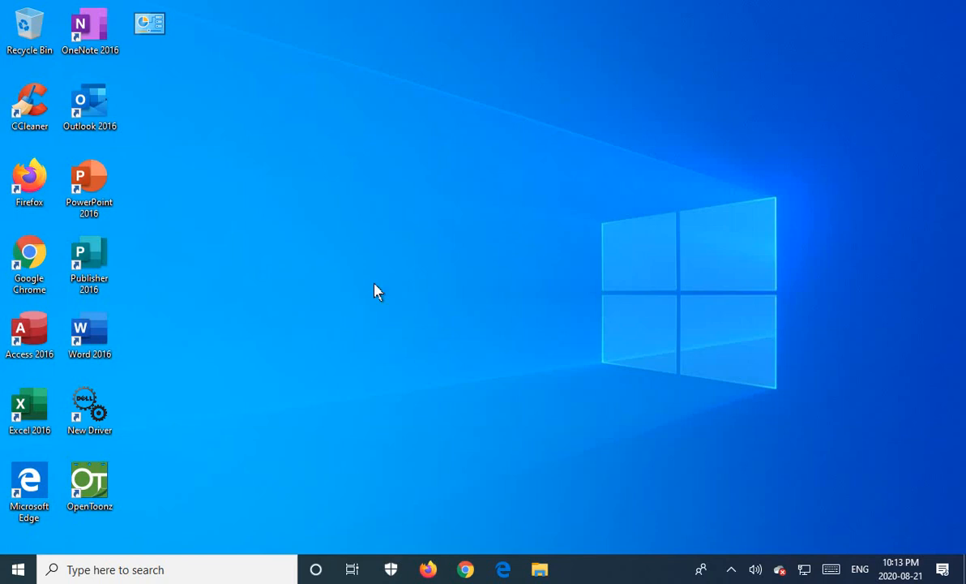
pyautogui.moveTo(383, 296)
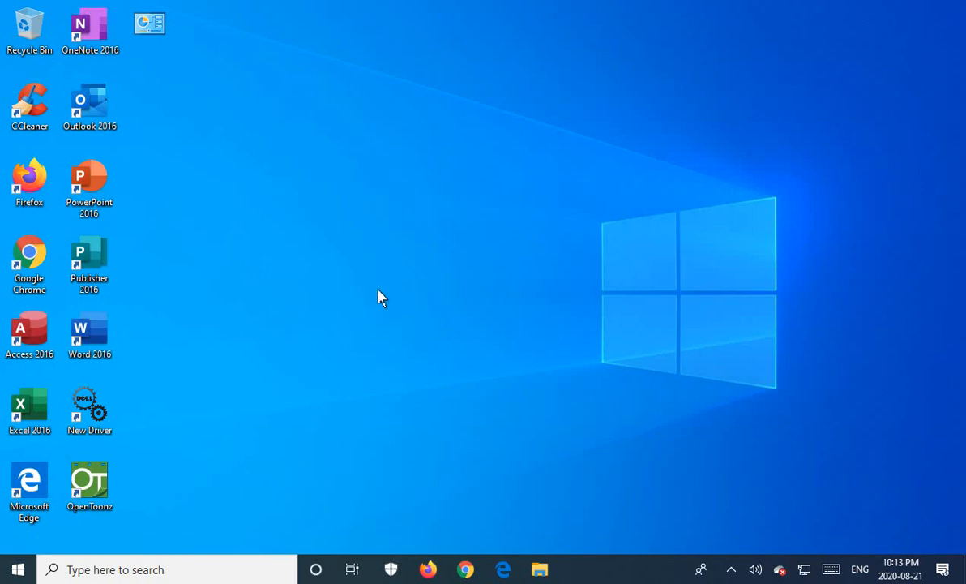
pyautogui.moveTo(19, 567)
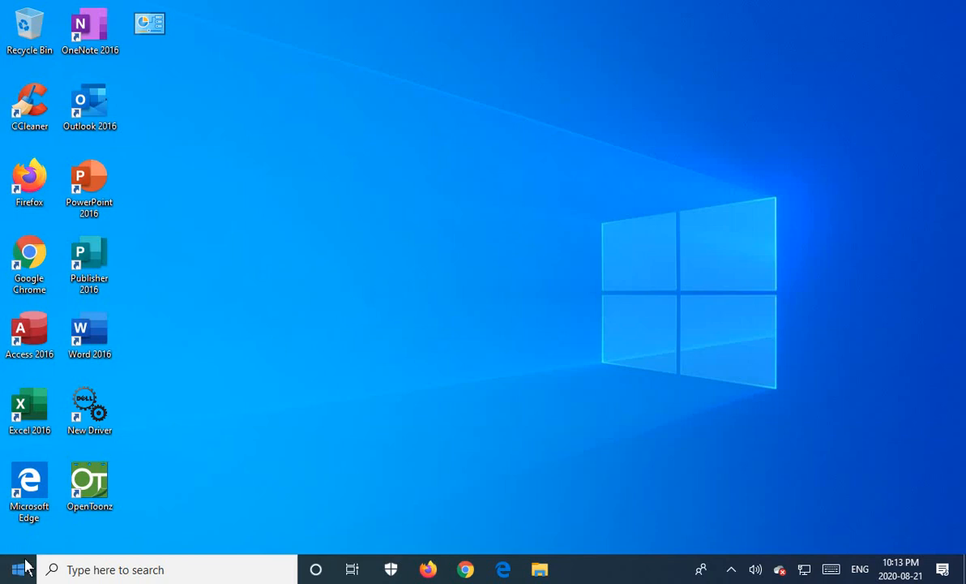
# Step: Launch Windows Settings from the Start menu's expanded sidebar
pyautogui.click(11, 569)
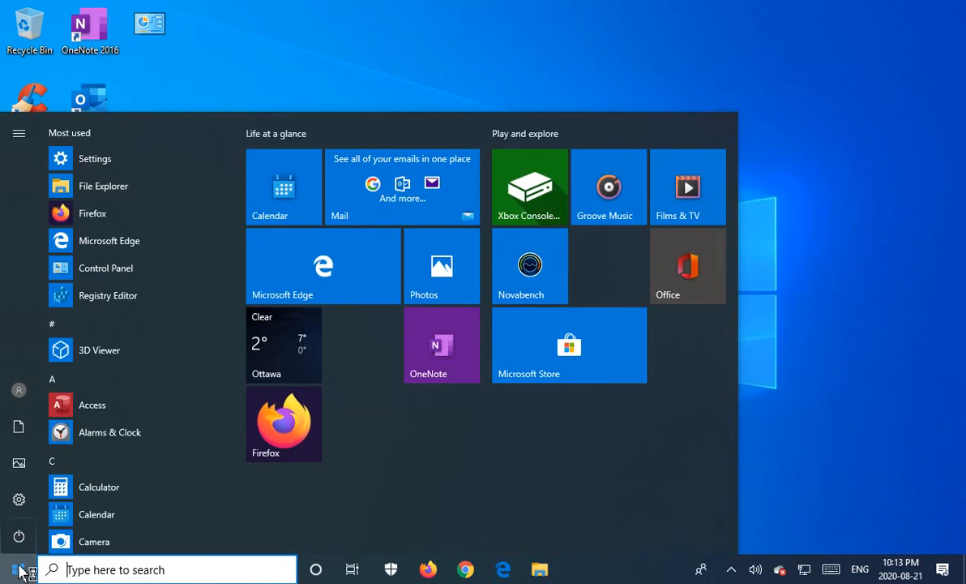
pyautogui.click(20, 133)
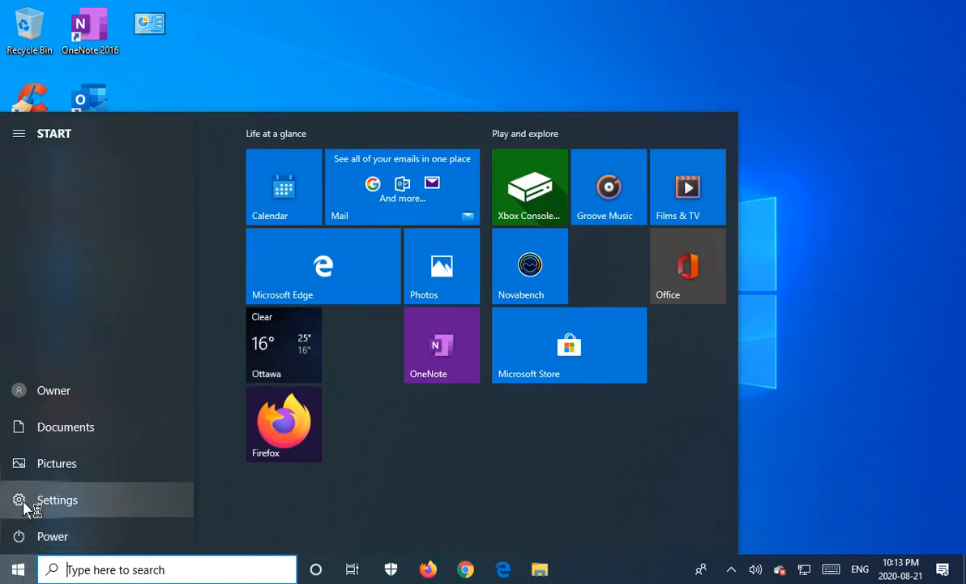
pyautogui.click(57, 500)
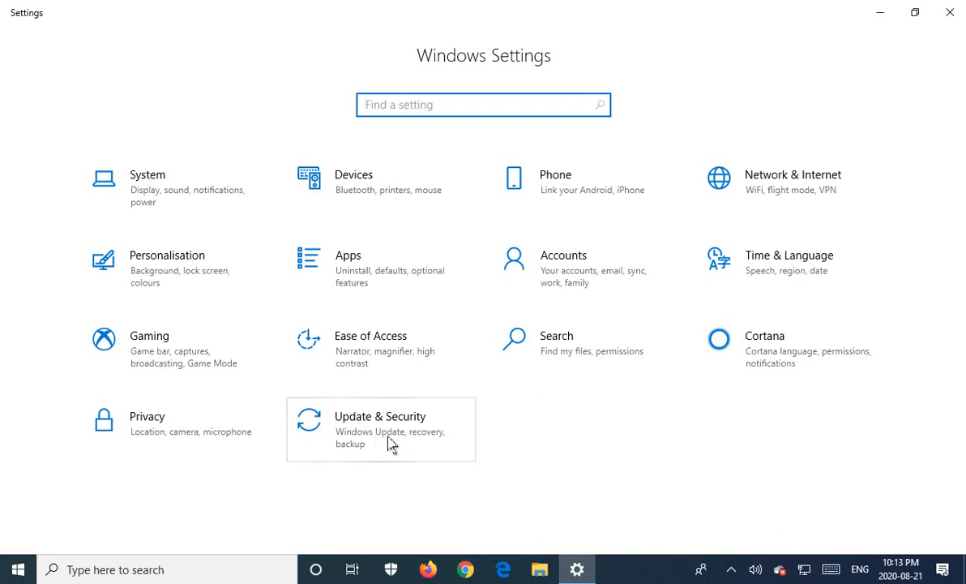
pyautogui.moveTo(363, 438)
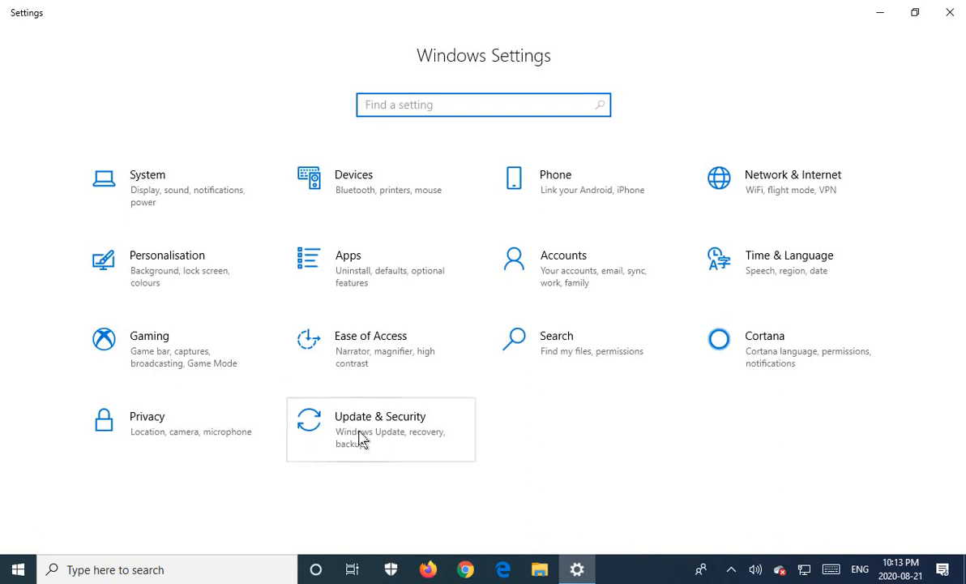
# Step: Go to Update & Security and scroll the Windows Update list down to the Download button
pyautogui.click(380, 415)
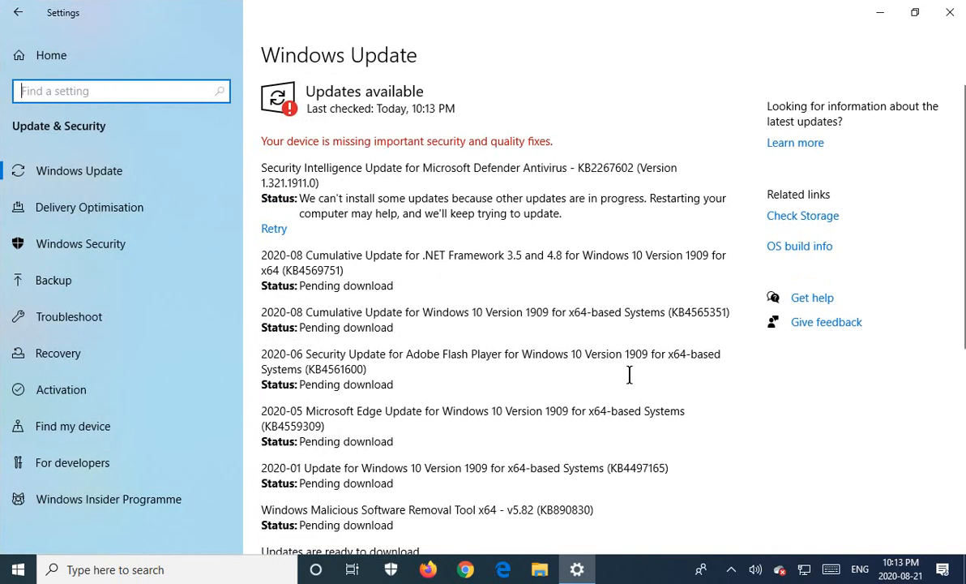
pyautogui.scroll(-3)
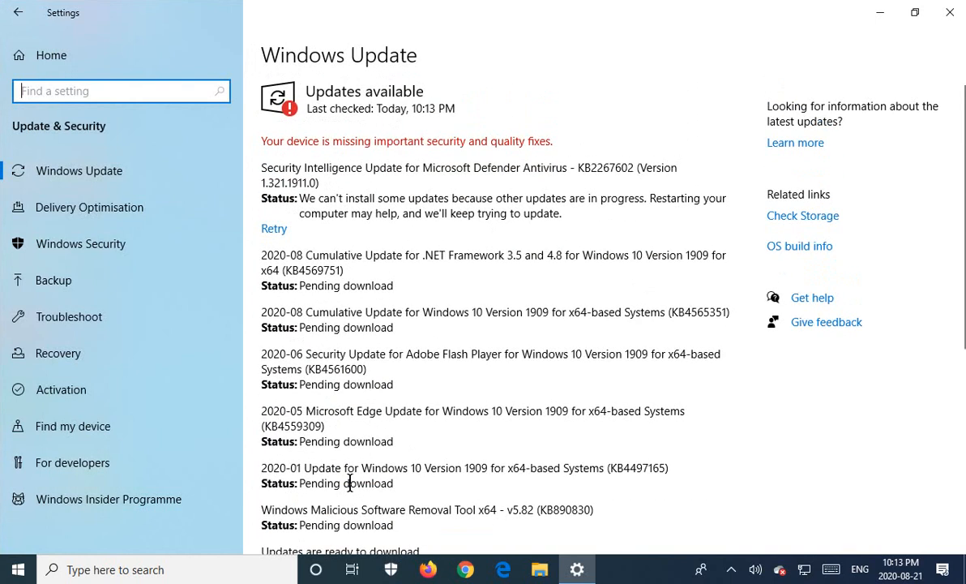
pyautogui.moveTo(284, 156)
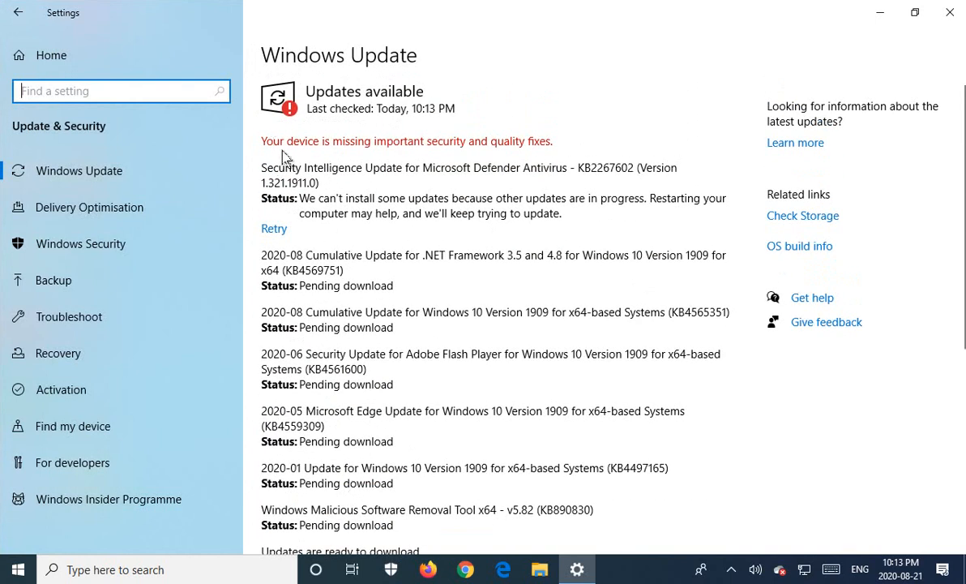
pyautogui.moveTo(510, 143)
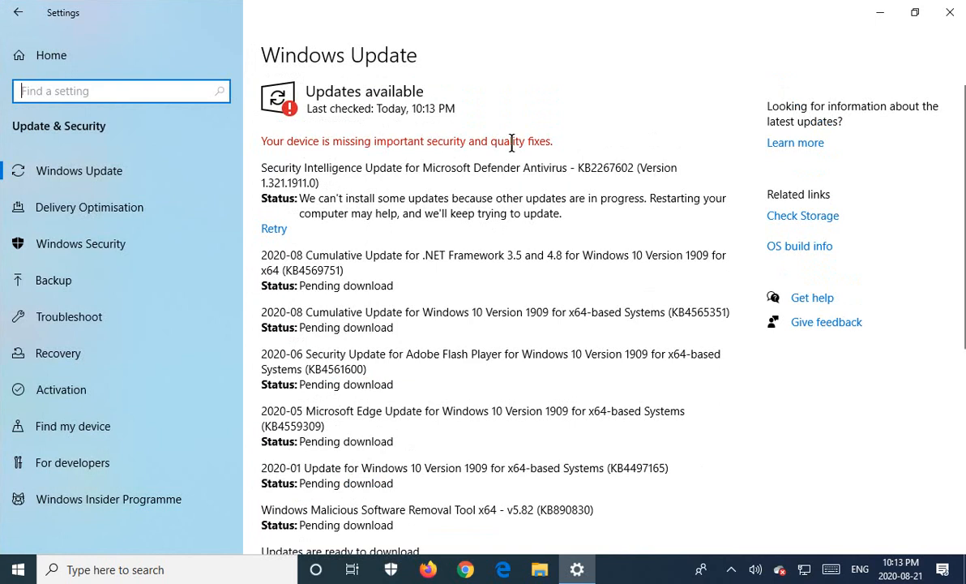
pyautogui.moveTo(643, 360)
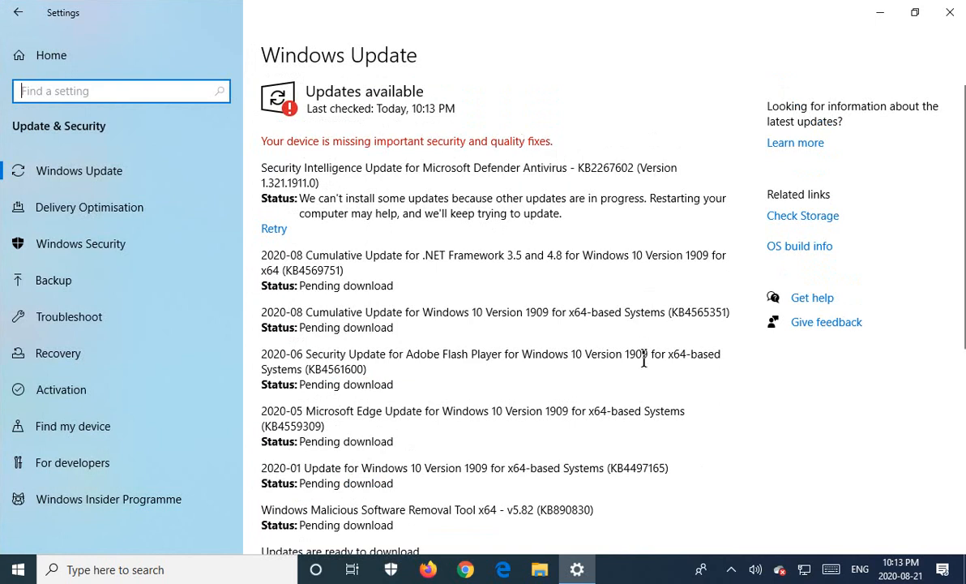
pyautogui.moveTo(341, 243)
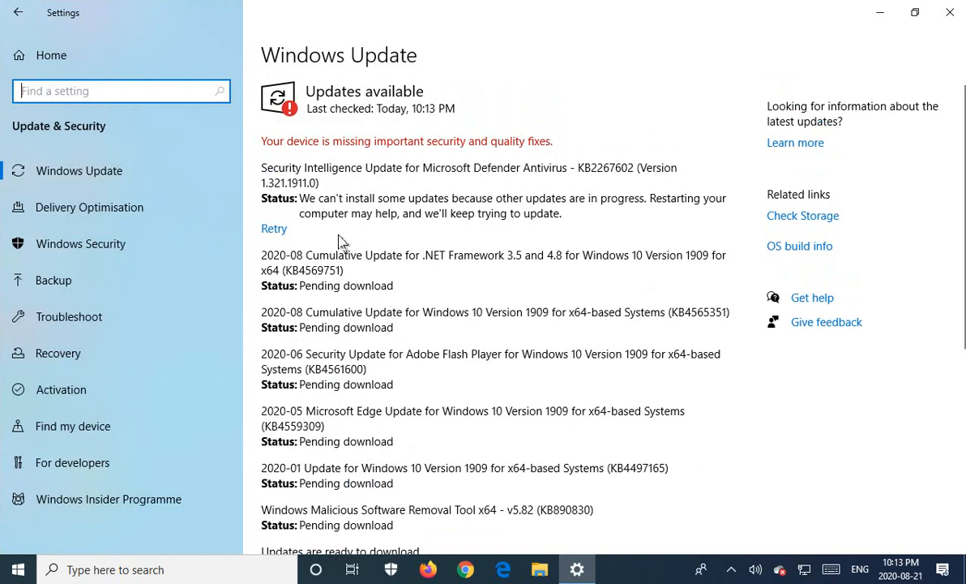
pyautogui.moveTo(428, 207)
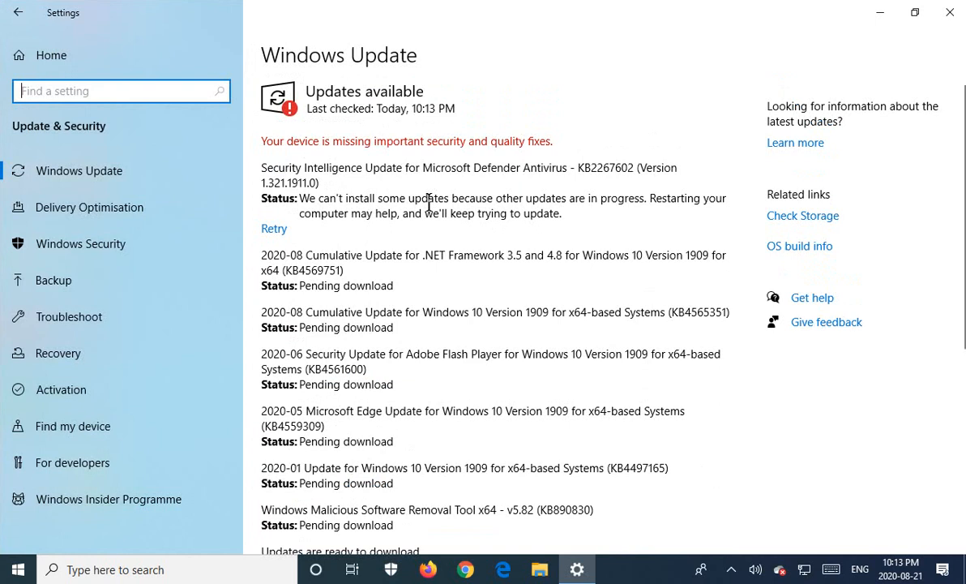
pyautogui.moveTo(648, 204)
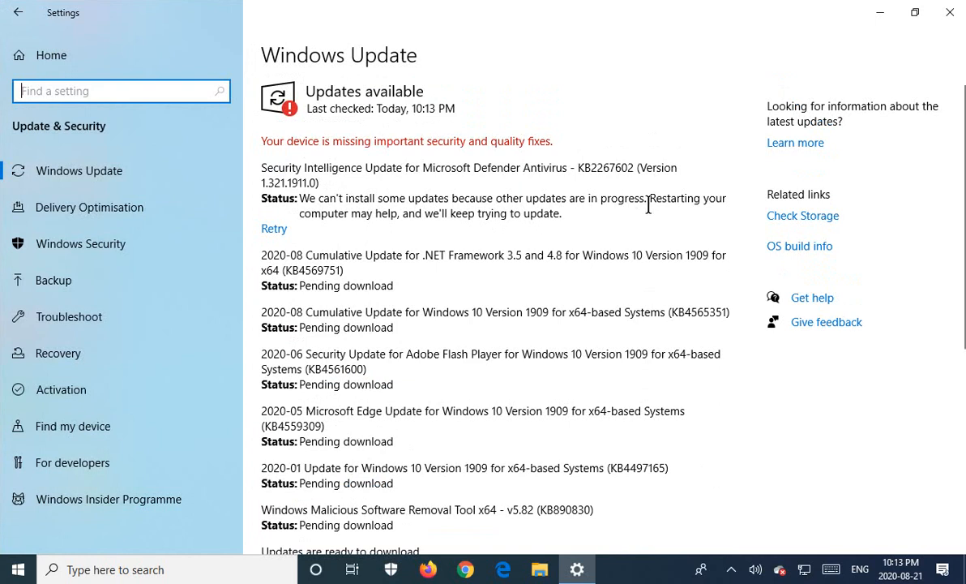
pyautogui.moveTo(364, 230)
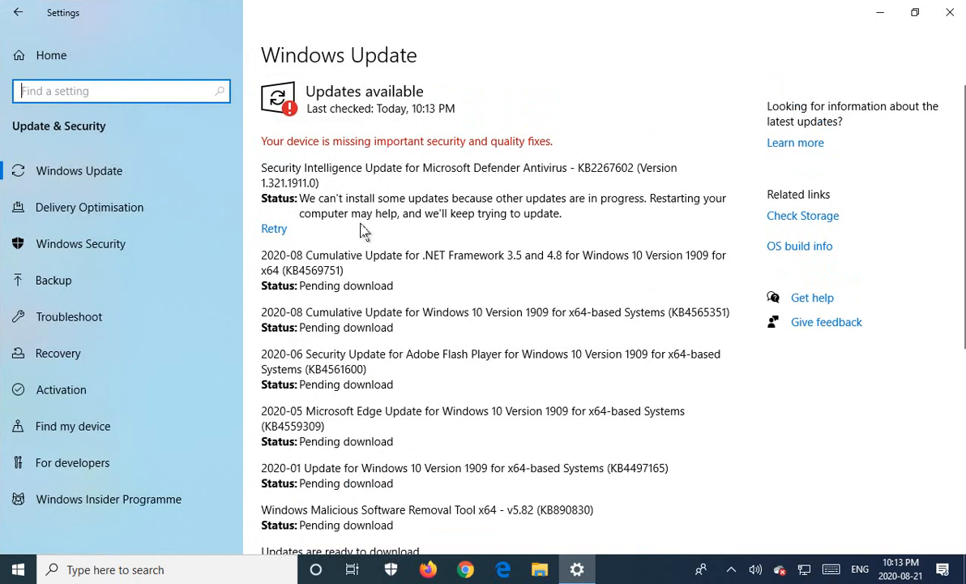
pyautogui.moveTo(528, 233)
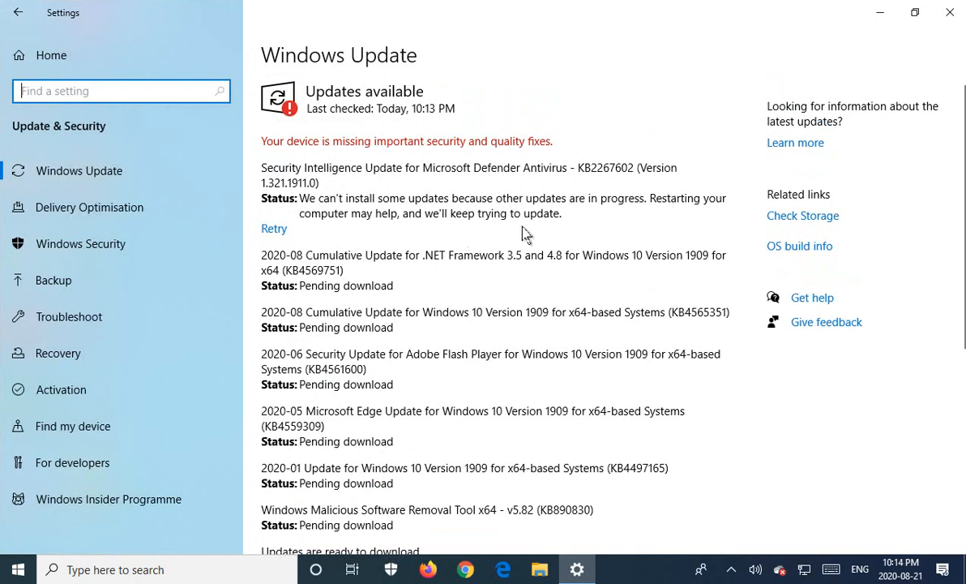
pyautogui.scroll(-3)
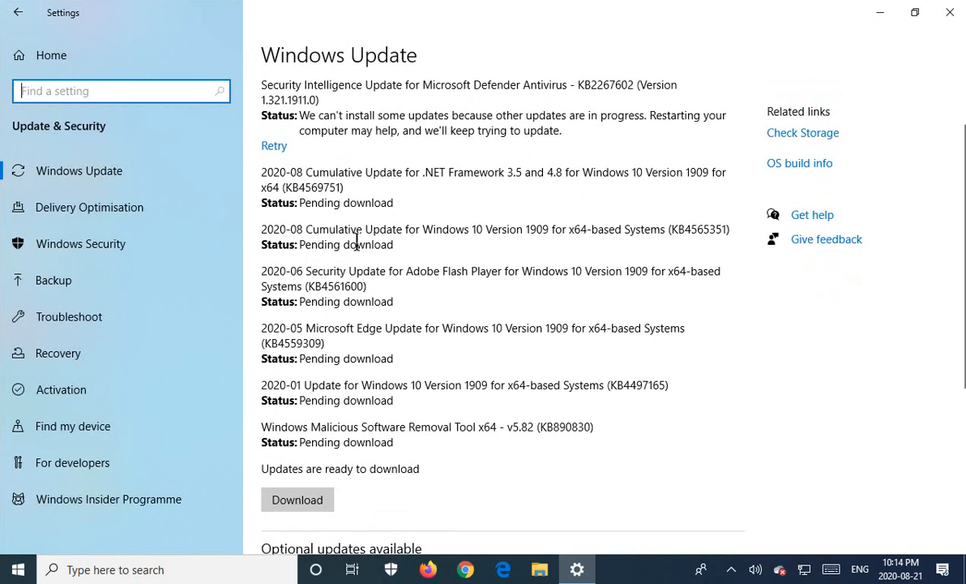
pyautogui.moveTo(324, 227)
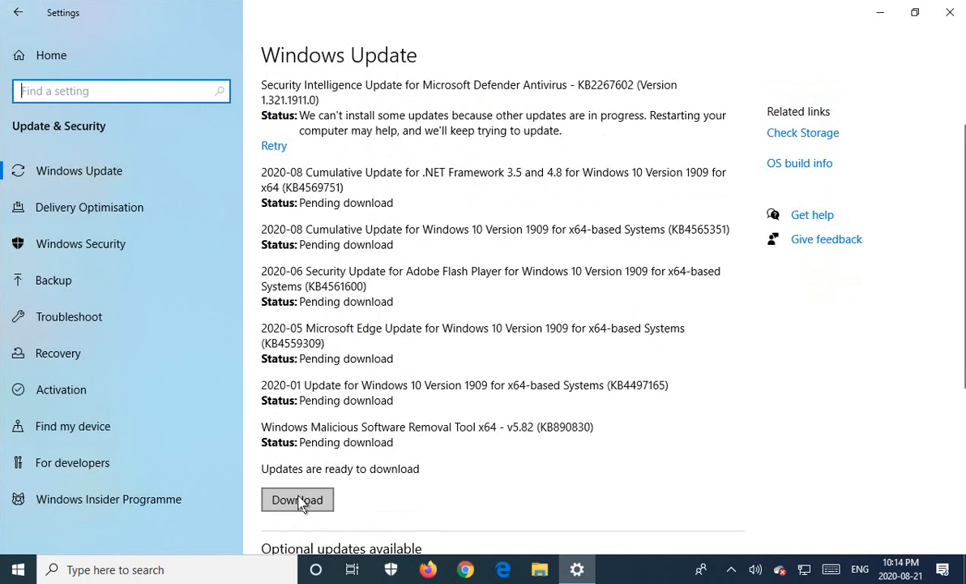
# Step: Start downloading the available updates and watch them reach pending install
pyautogui.click(297, 499)
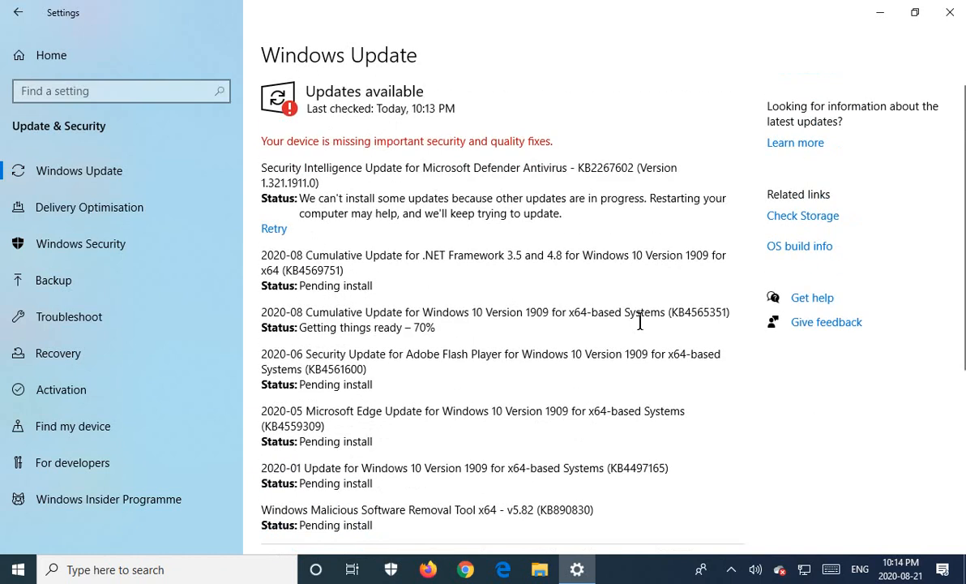
pyautogui.scroll(-3)
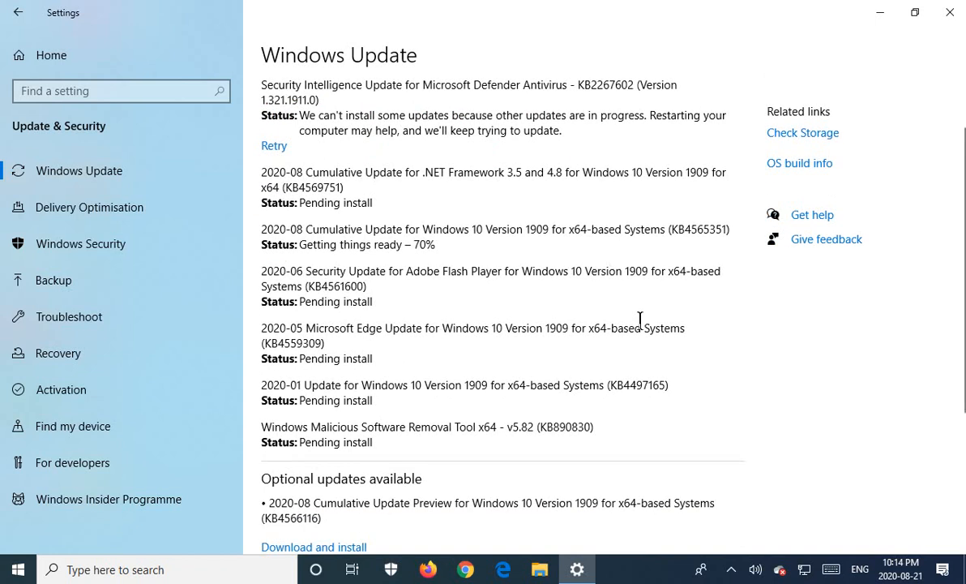
pyautogui.moveTo(341, 122)
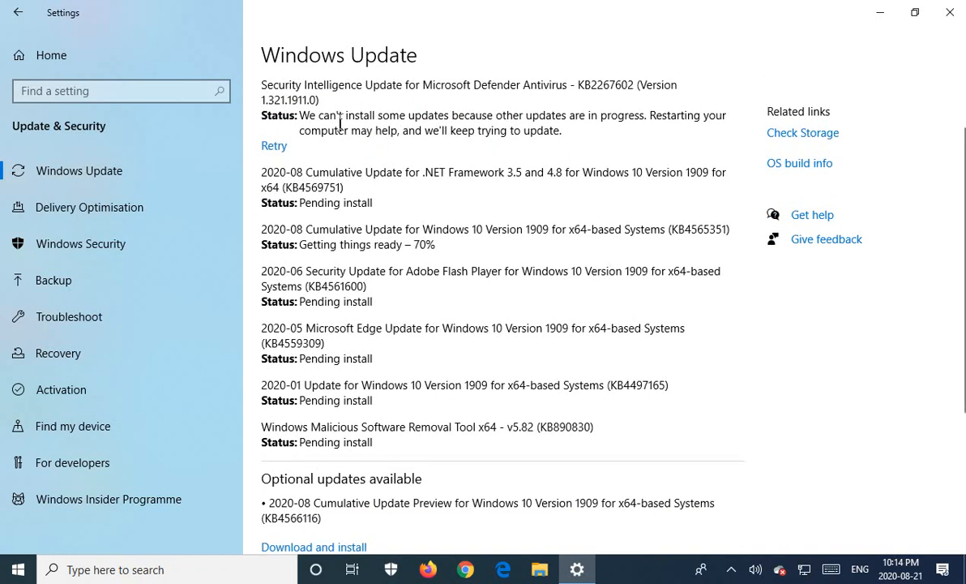
pyautogui.moveTo(587, 347)
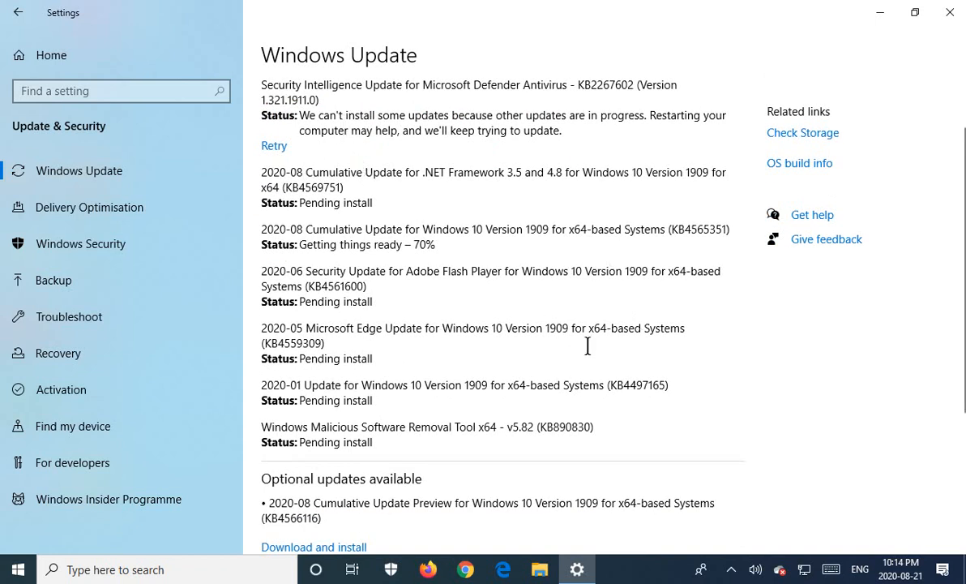
pyautogui.scroll(-3)
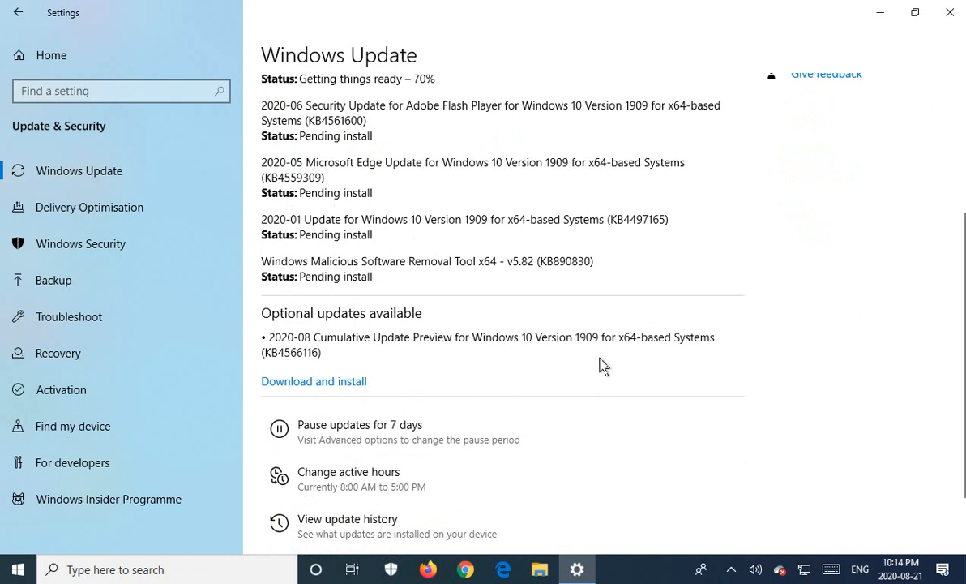
pyautogui.moveTo(321, 272)
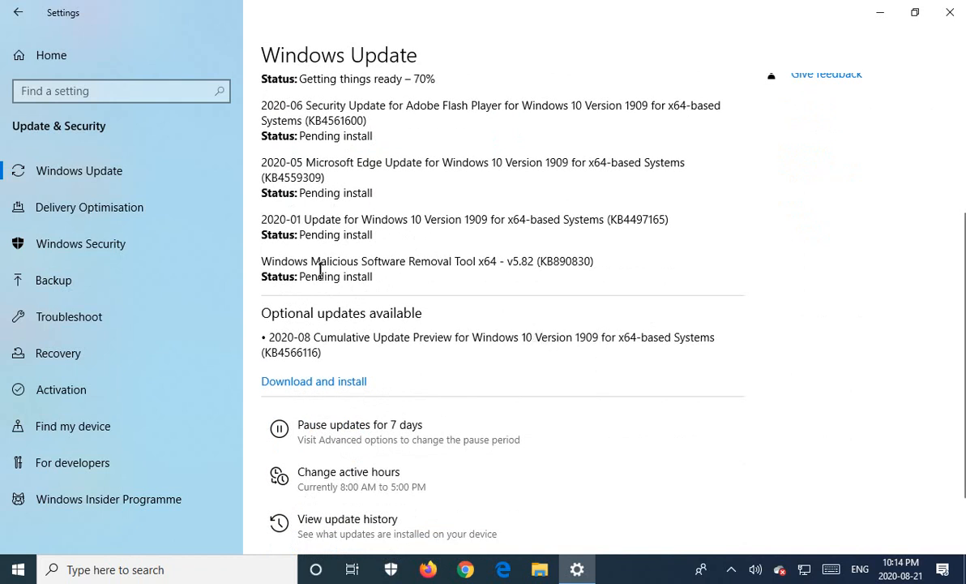
pyautogui.moveTo(331, 306)
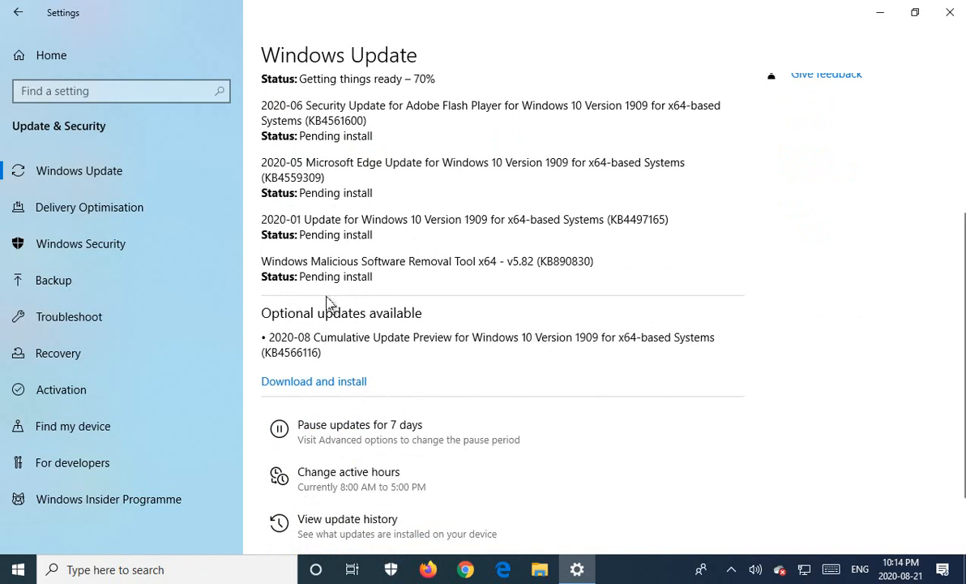
pyautogui.moveTo(307, 316)
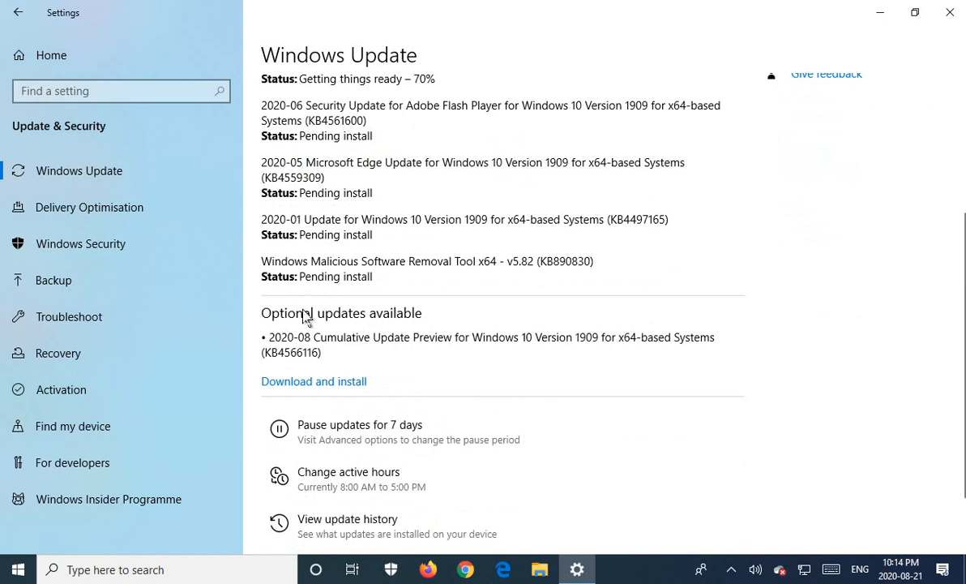
pyautogui.moveTo(285, 332)
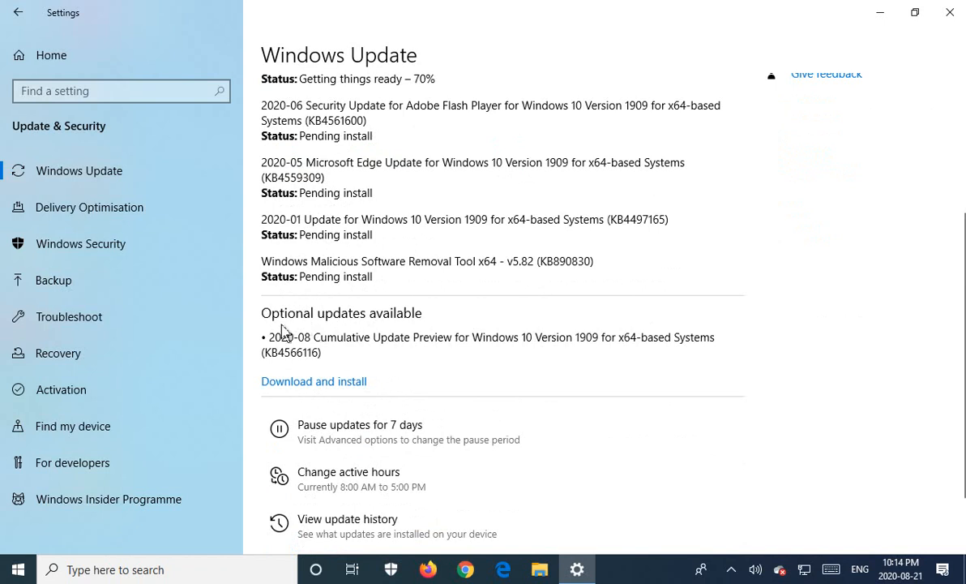
pyautogui.moveTo(410, 326)
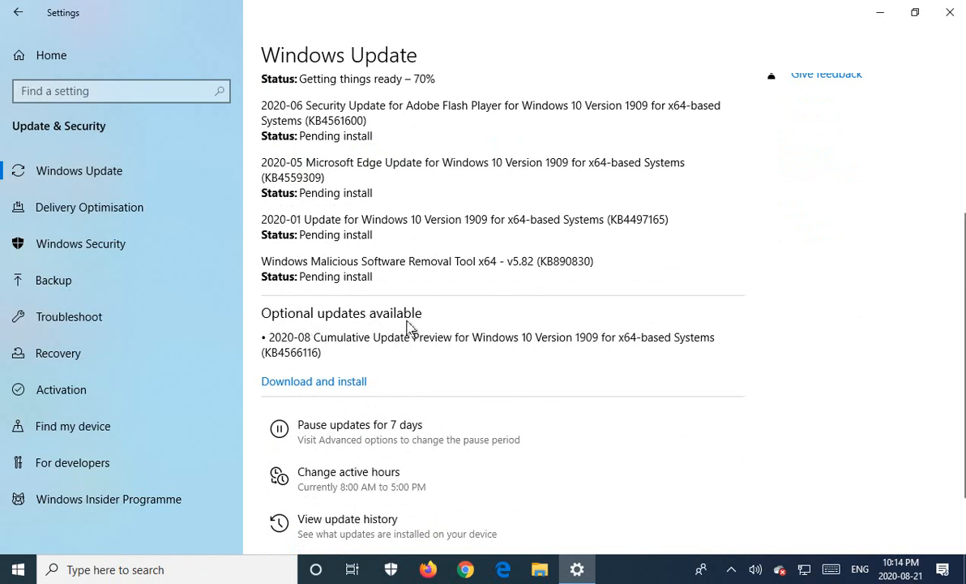
pyautogui.moveTo(351, 349)
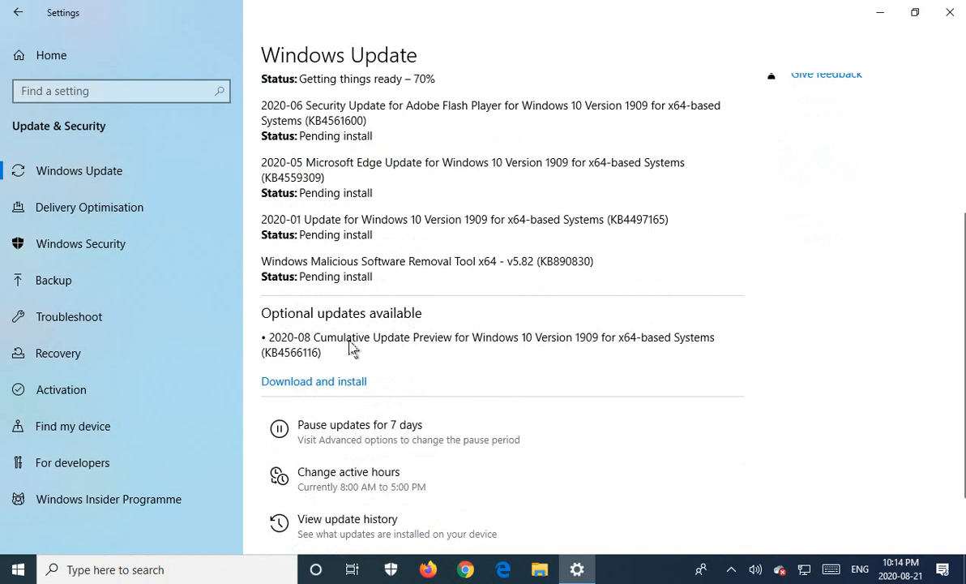
pyautogui.moveTo(582, 347)
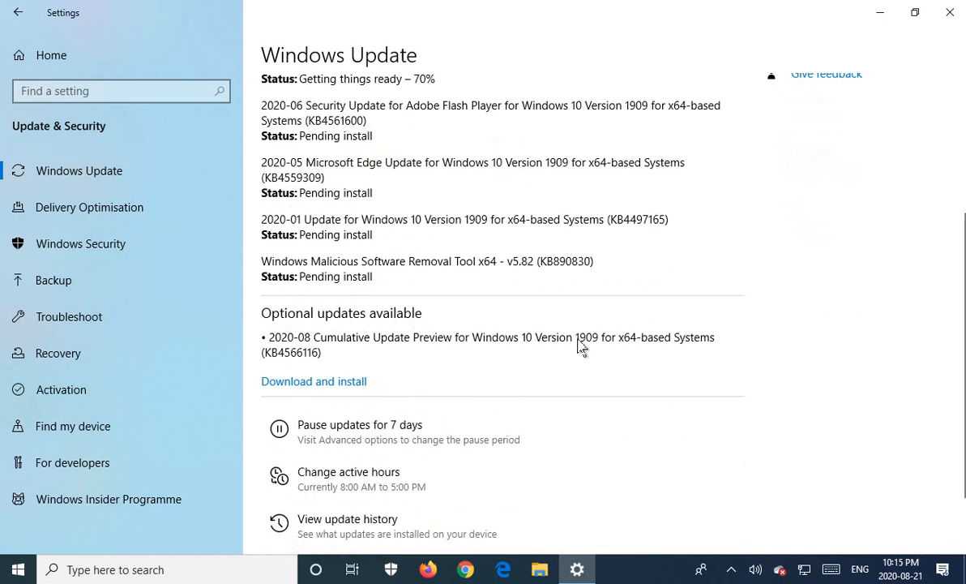
pyautogui.moveTo(500, 355)
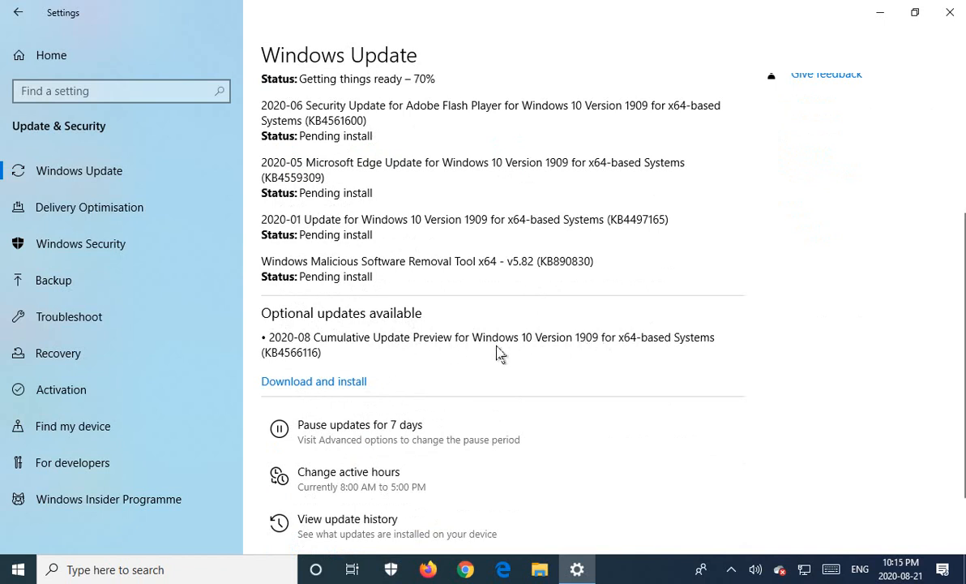
pyautogui.moveTo(467, 389)
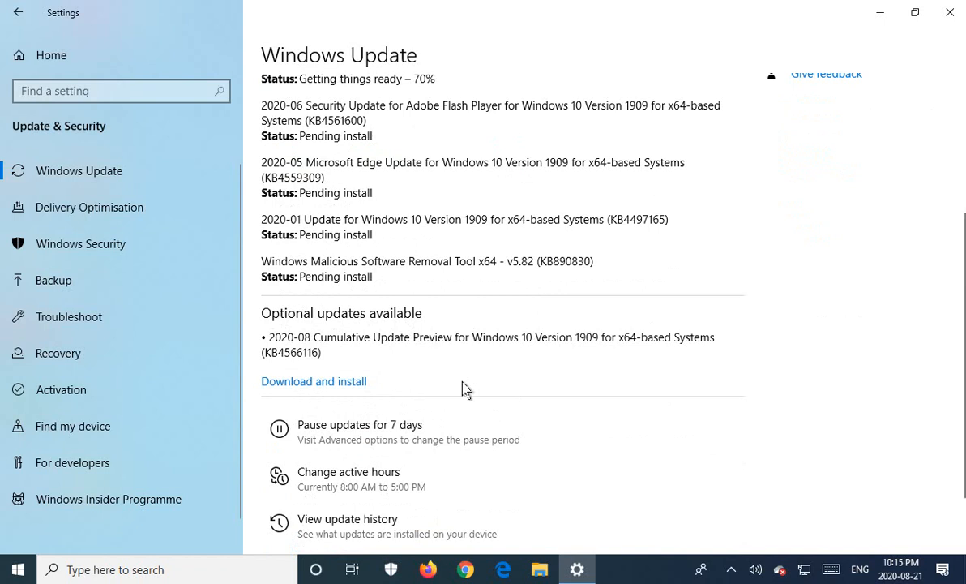
pyautogui.moveTo(327, 386)
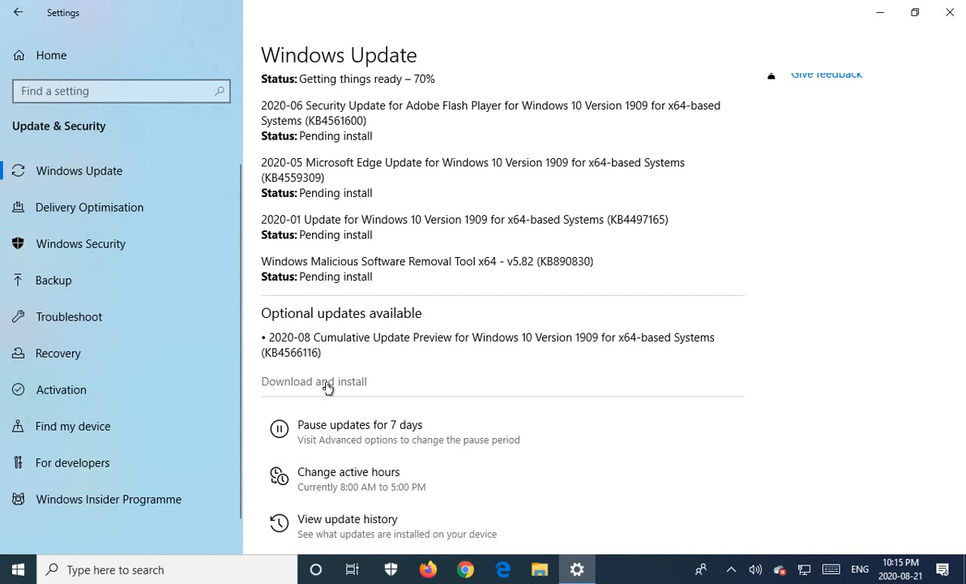
pyautogui.moveTo(435, 360)
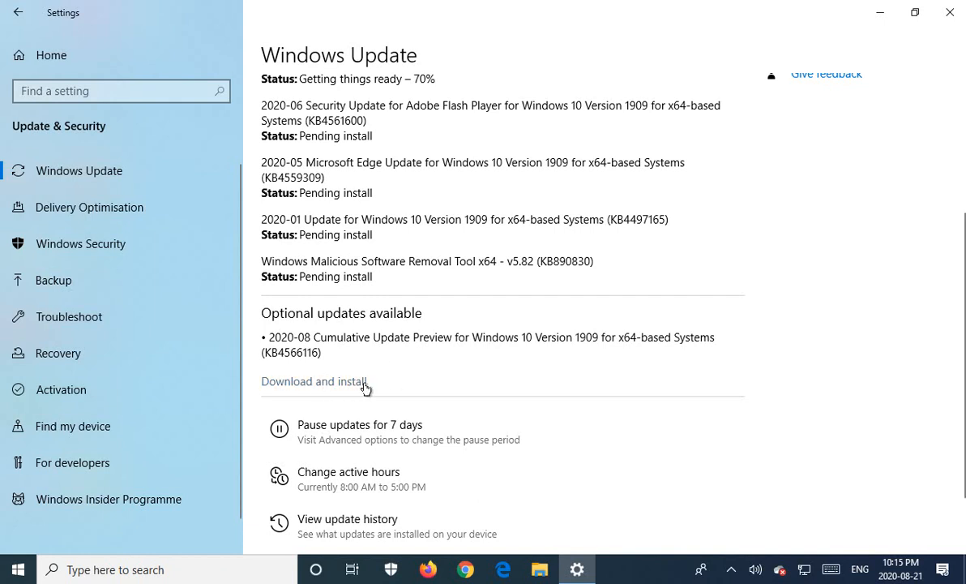
pyautogui.scroll(3)
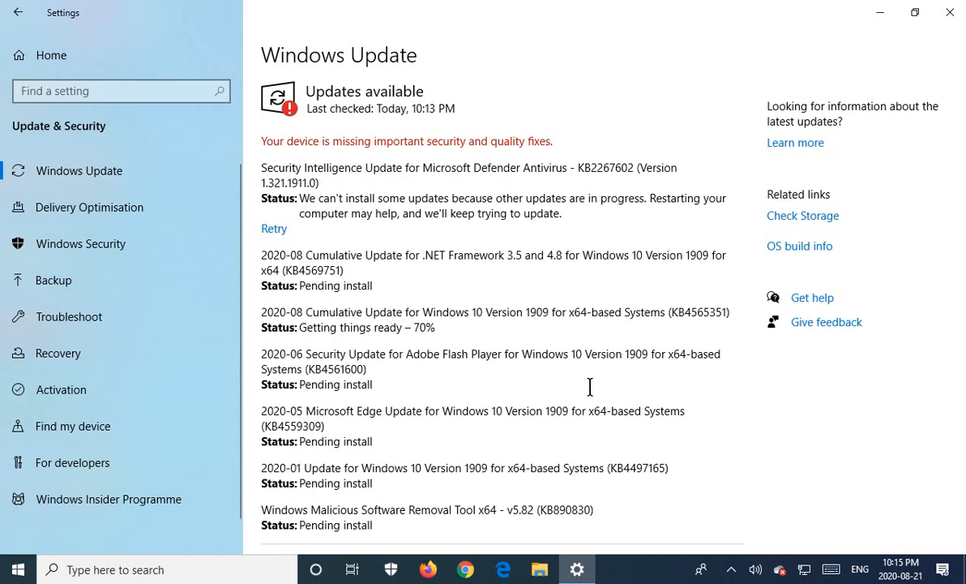
pyautogui.moveTo(383, 332)
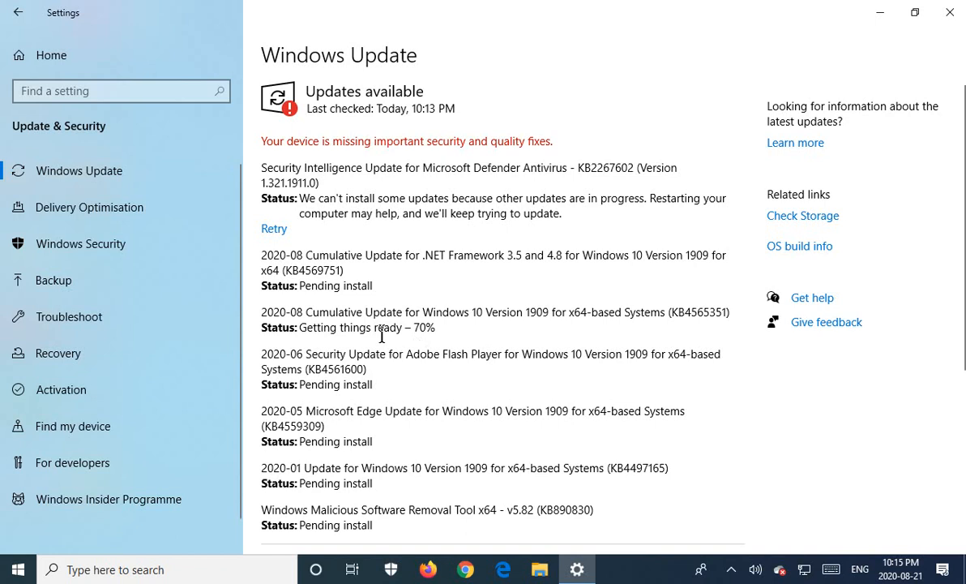
pyautogui.moveTo(396, 343)
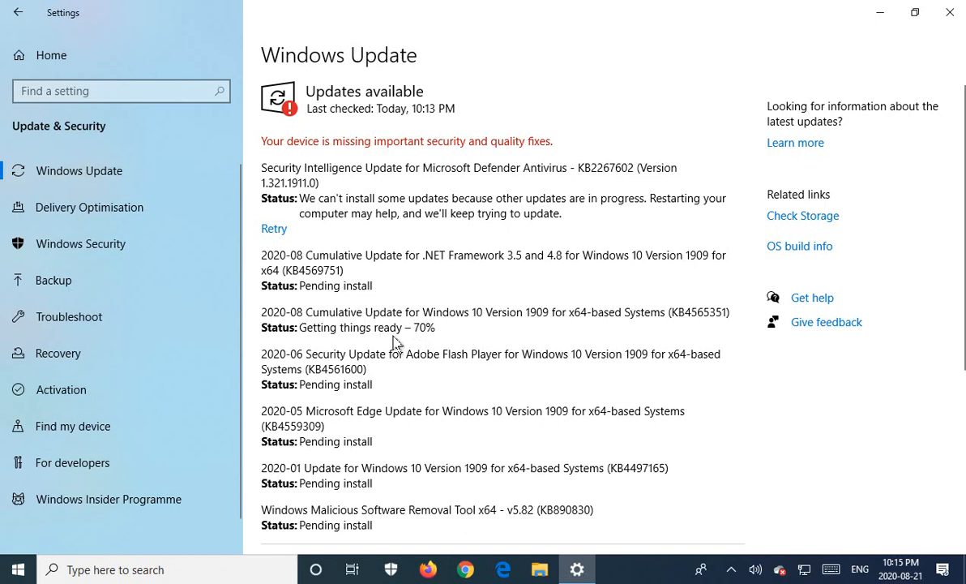
pyautogui.moveTo(349, 257)
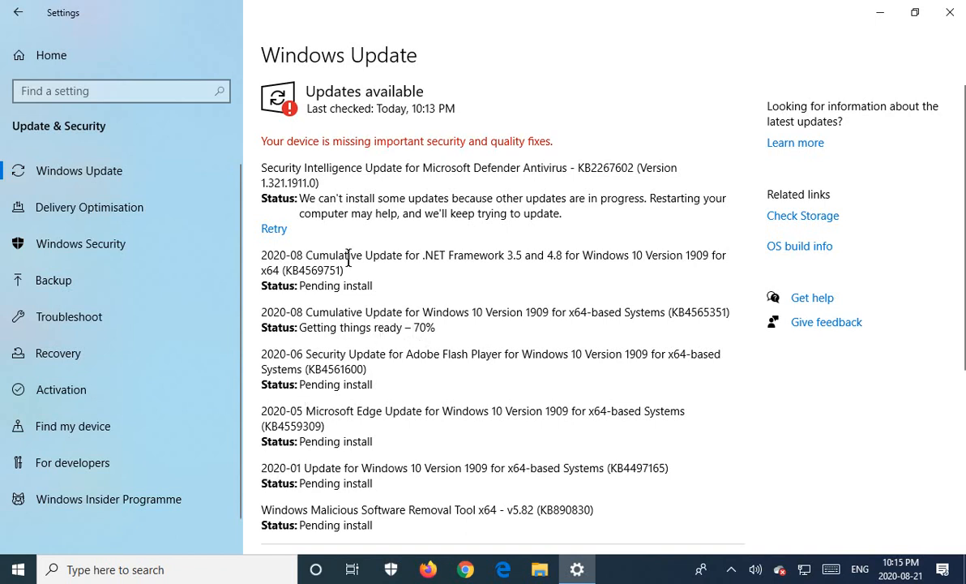
pyautogui.moveTo(301, 346)
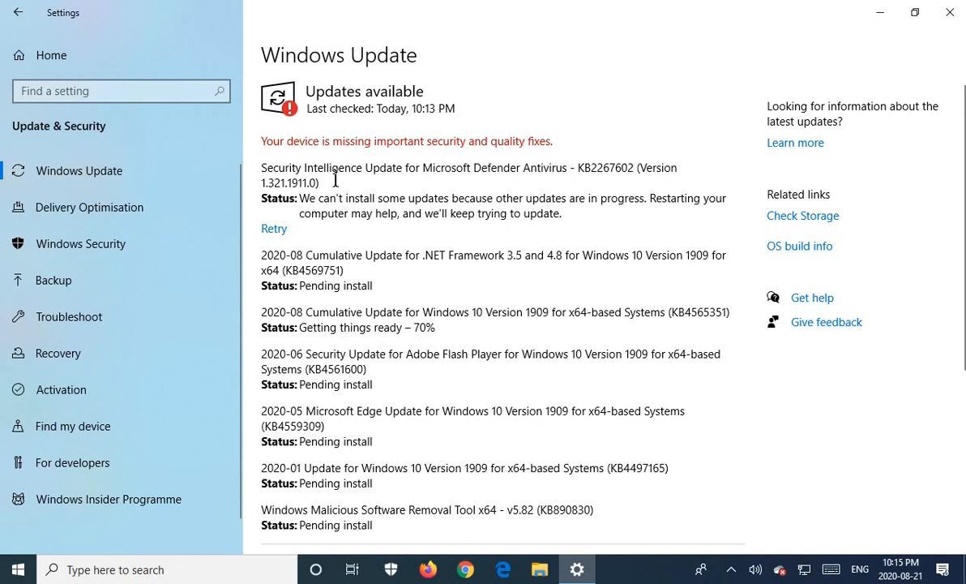
pyautogui.moveTo(522, 165)
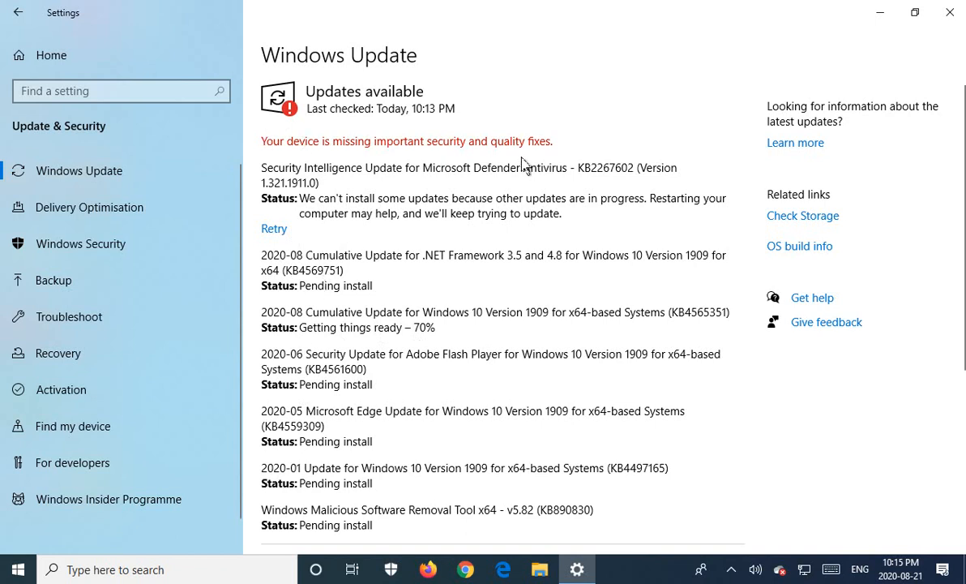
pyautogui.moveTo(304, 306)
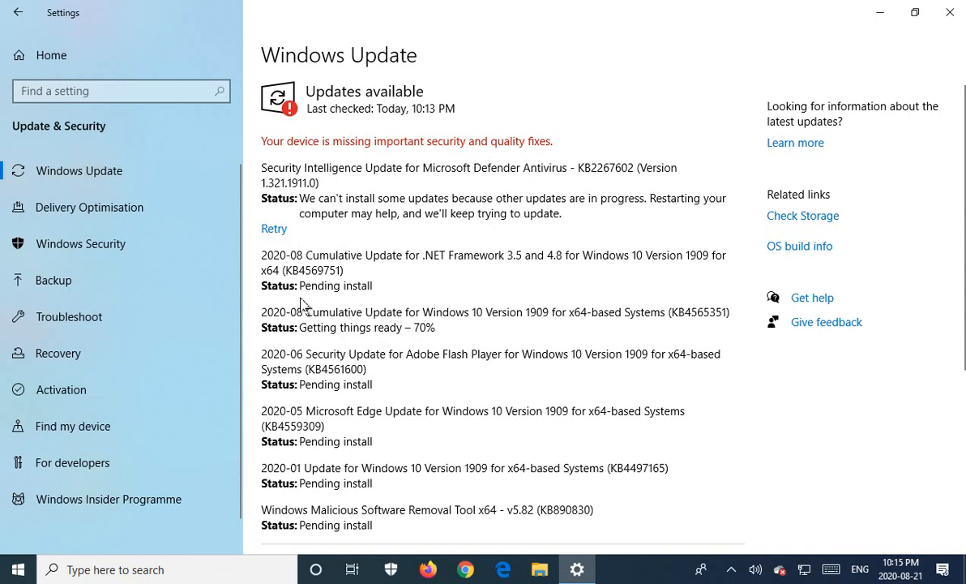
pyautogui.moveTo(350, 365)
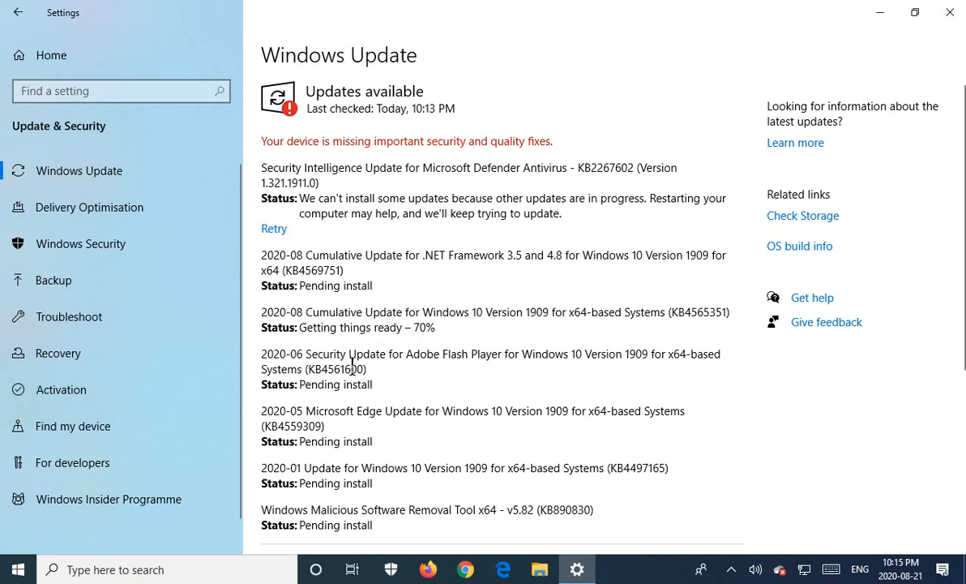
pyautogui.moveTo(336, 206)
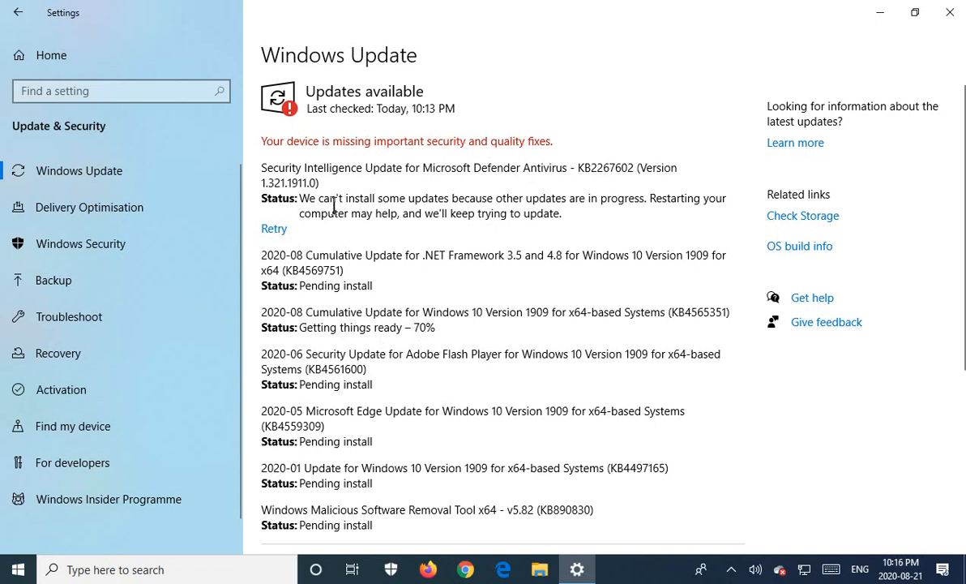
pyautogui.moveTo(420, 312)
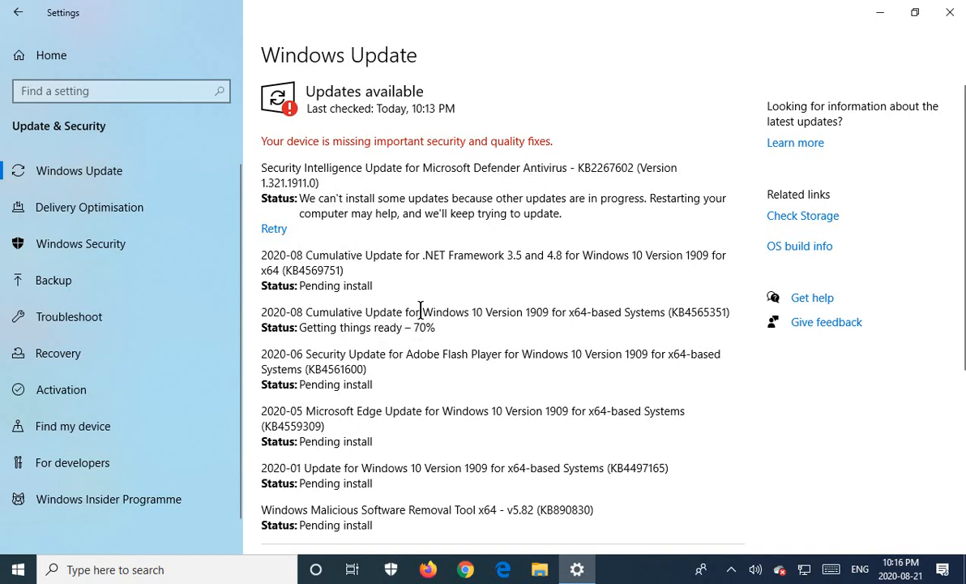
pyautogui.moveTo(528, 201)
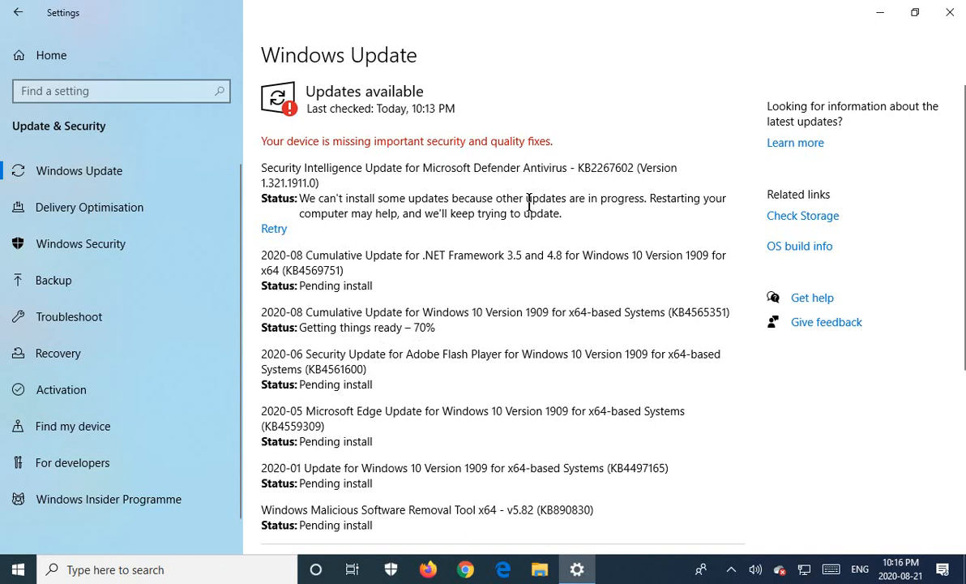
pyautogui.moveTo(416, 219)
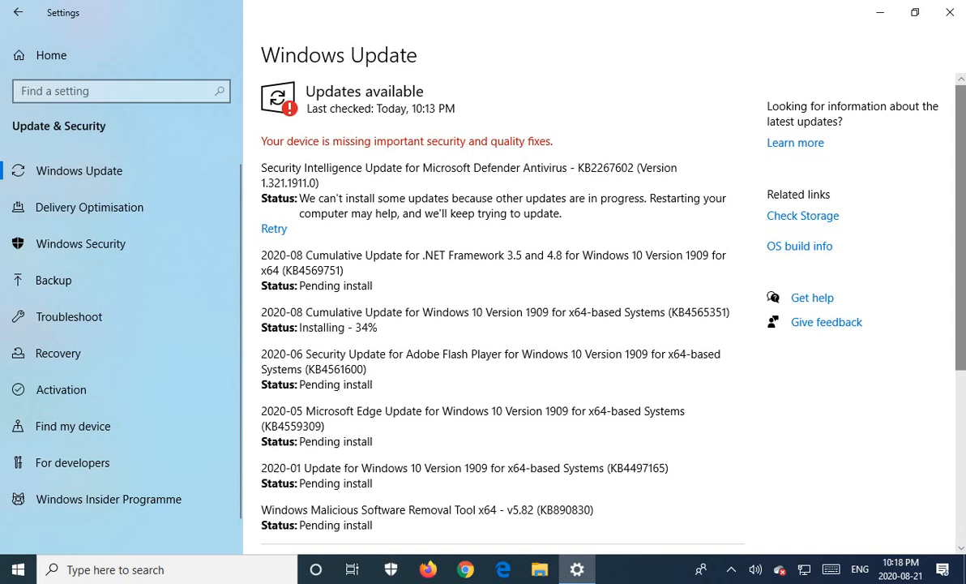
pyautogui.moveTo(342, 340)
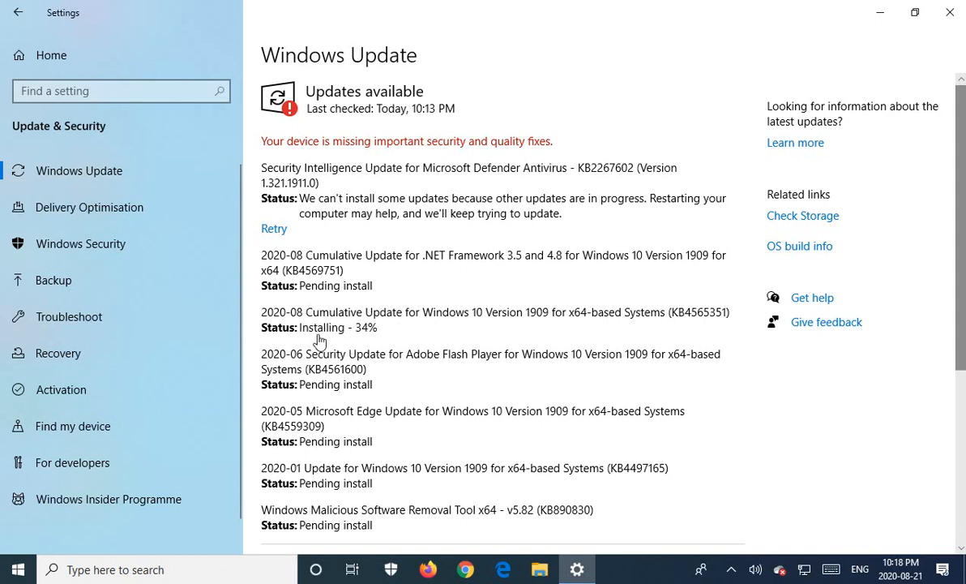
pyautogui.moveTo(391, 347)
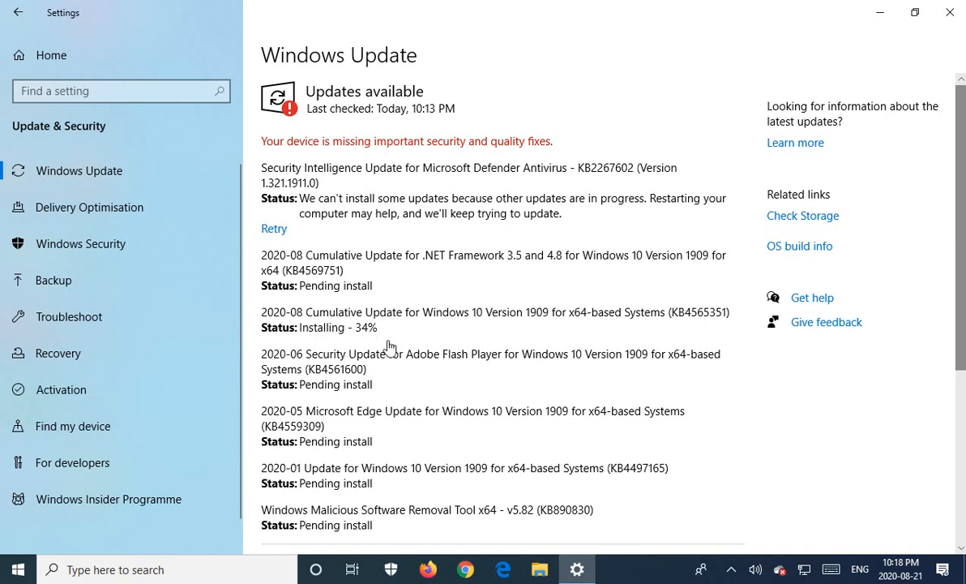
pyautogui.moveTo(381, 343)
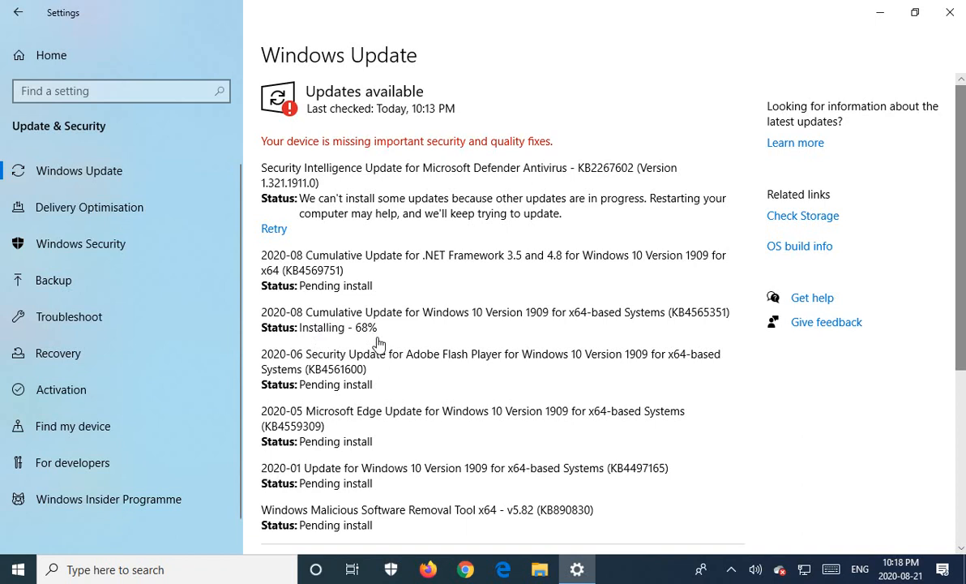
pyautogui.moveTo(378, 342)
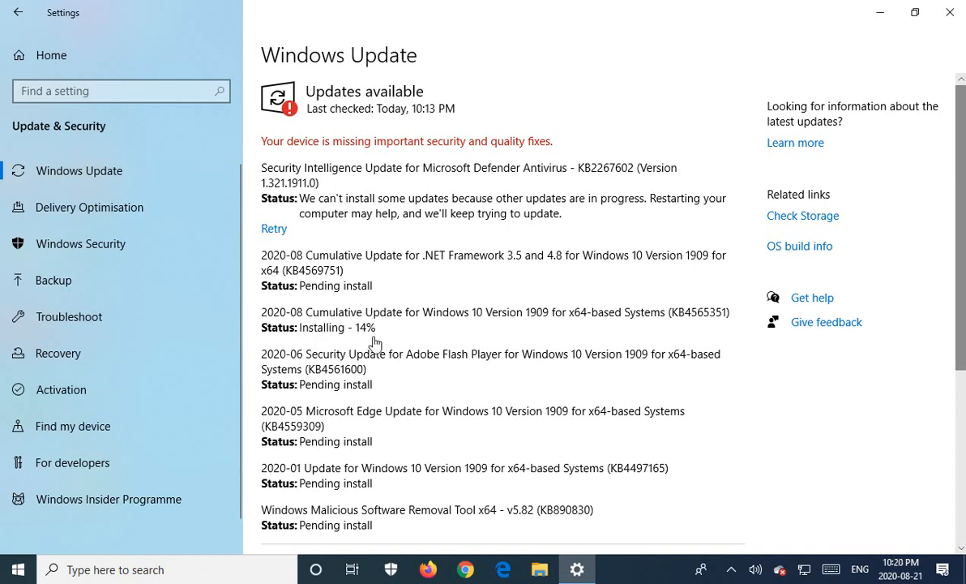
pyautogui.moveTo(366, 339)
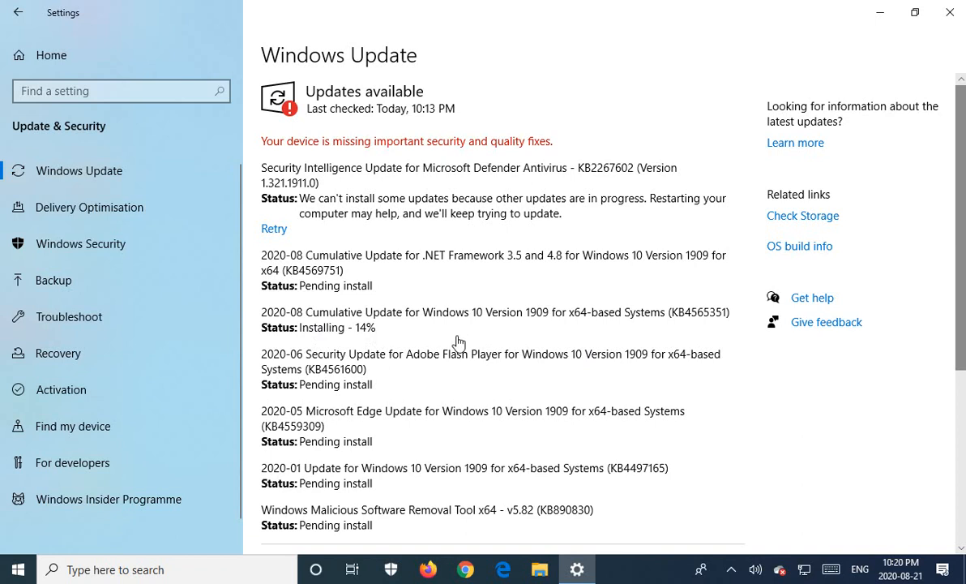
pyautogui.moveTo(308, 340)
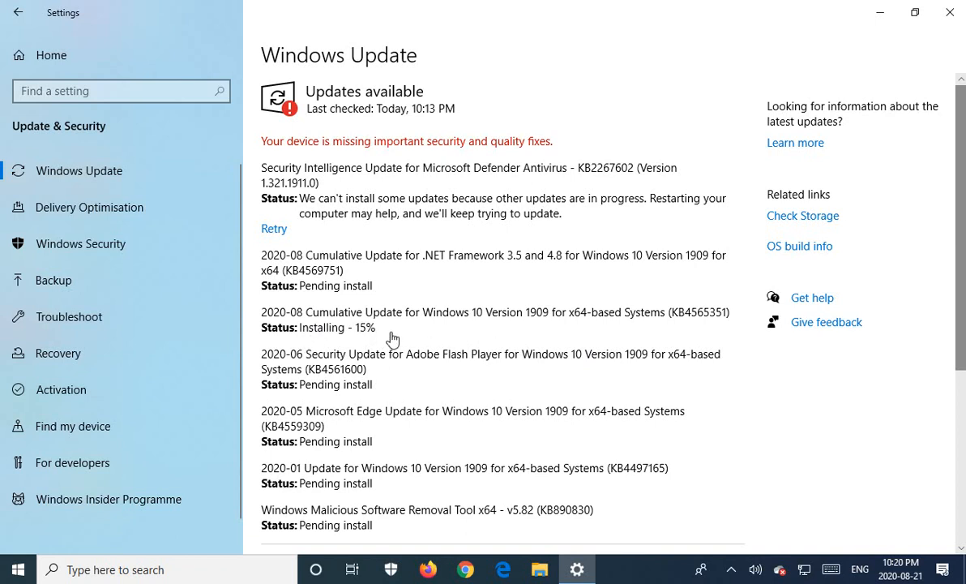
pyautogui.moveTo(382, 337)
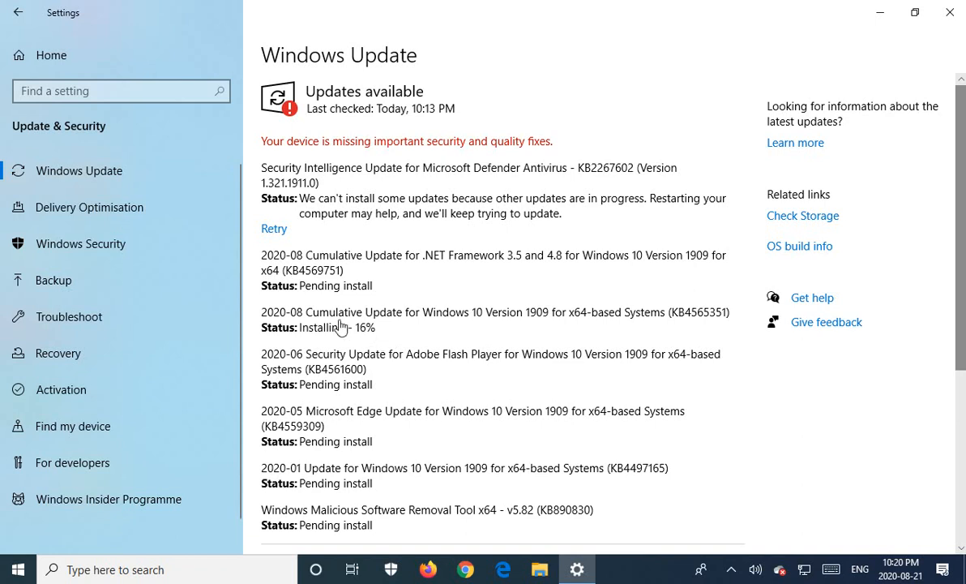
pyautogui.moveTo(415, 321)
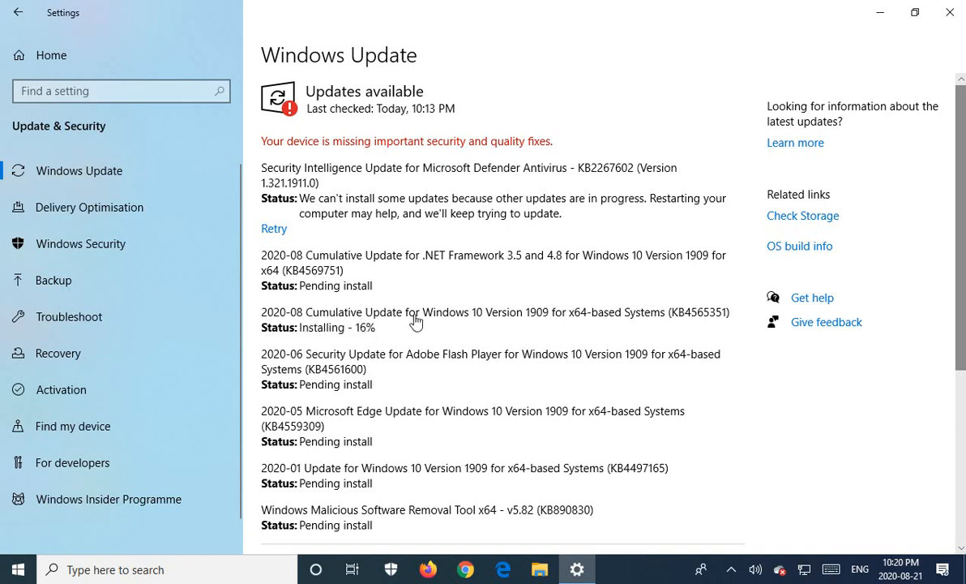
pyautogui.moveTo(412, 331)
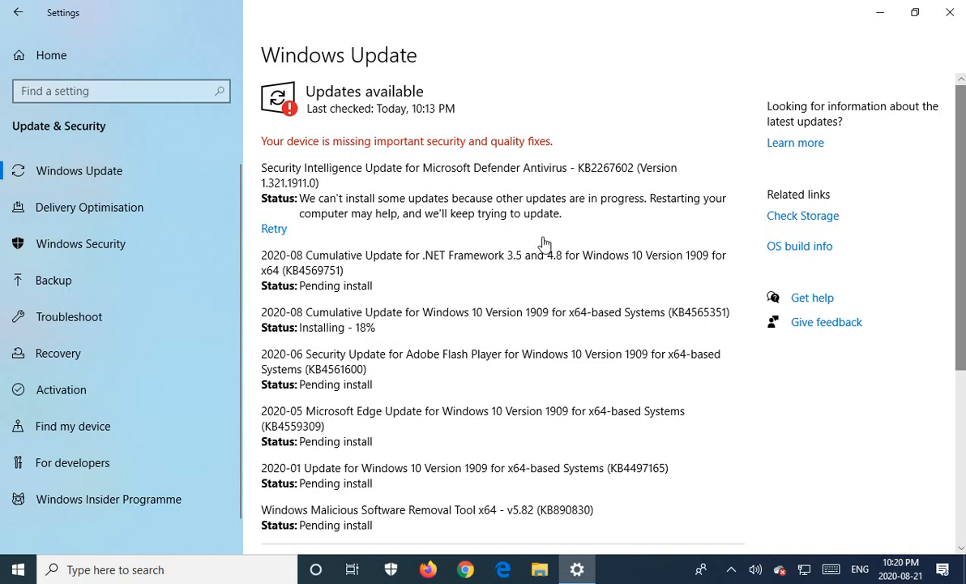
pyautogui.moveTo(527, 331)
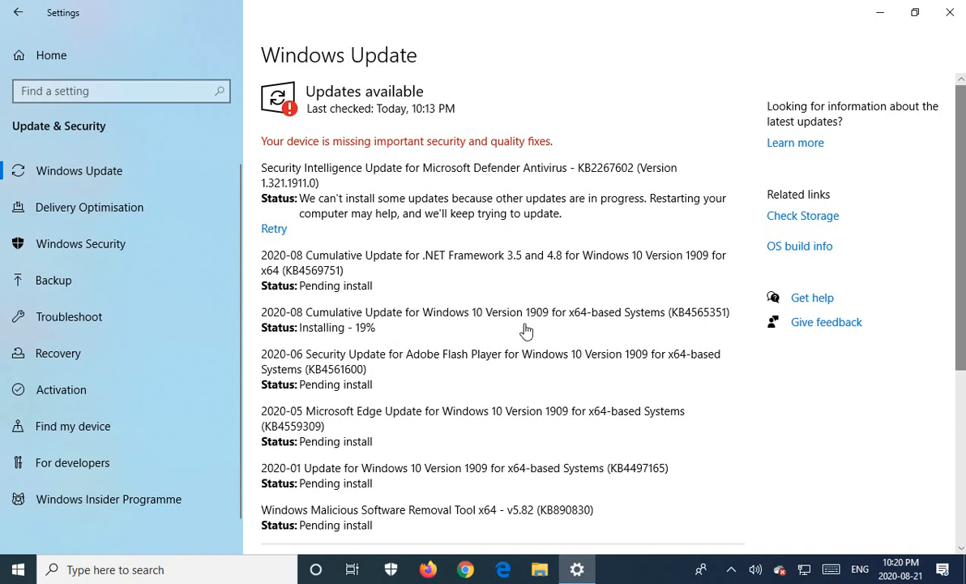
pyautogui.moveTo(527, 331)
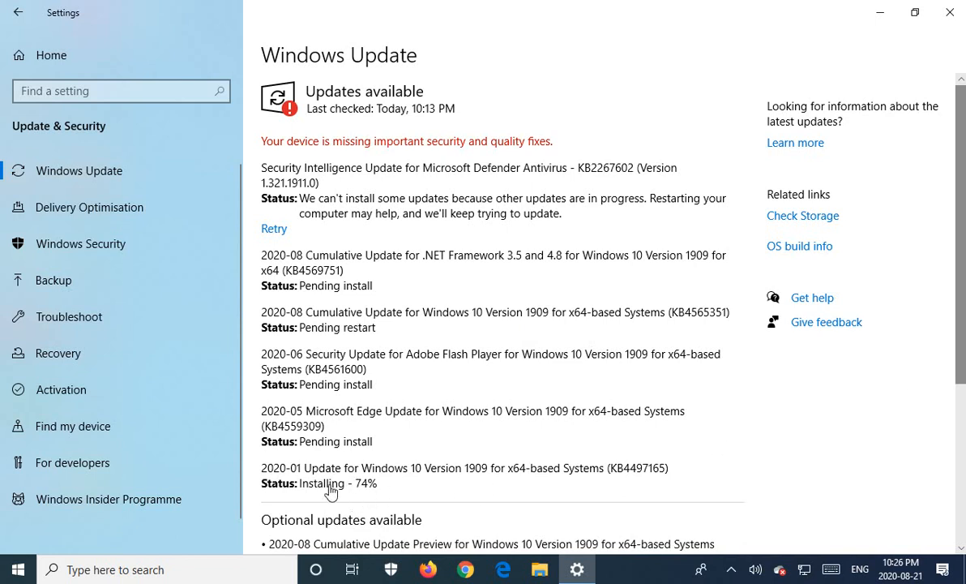
pyautogui.moveTo(399, 492)
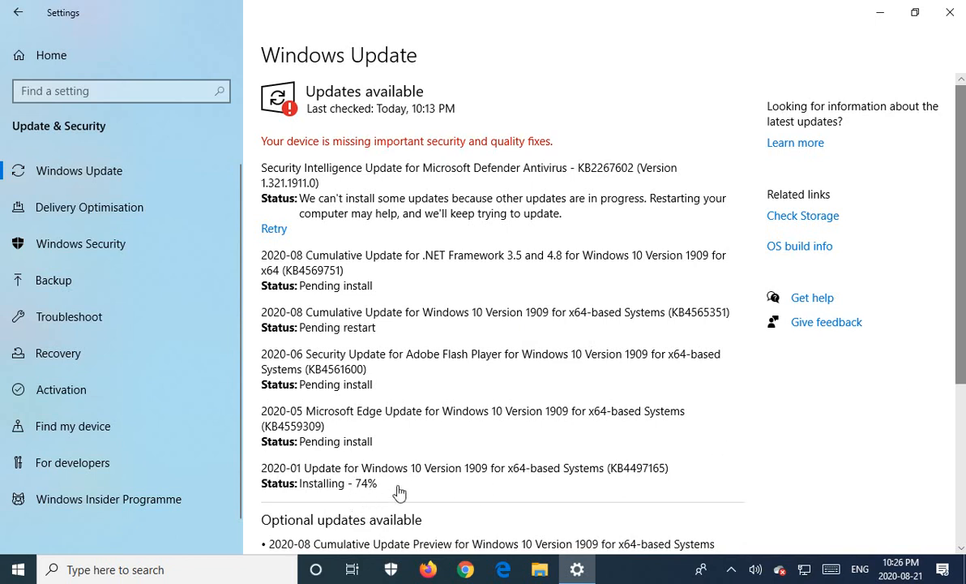
pyautogui.moveTo(589, 480)
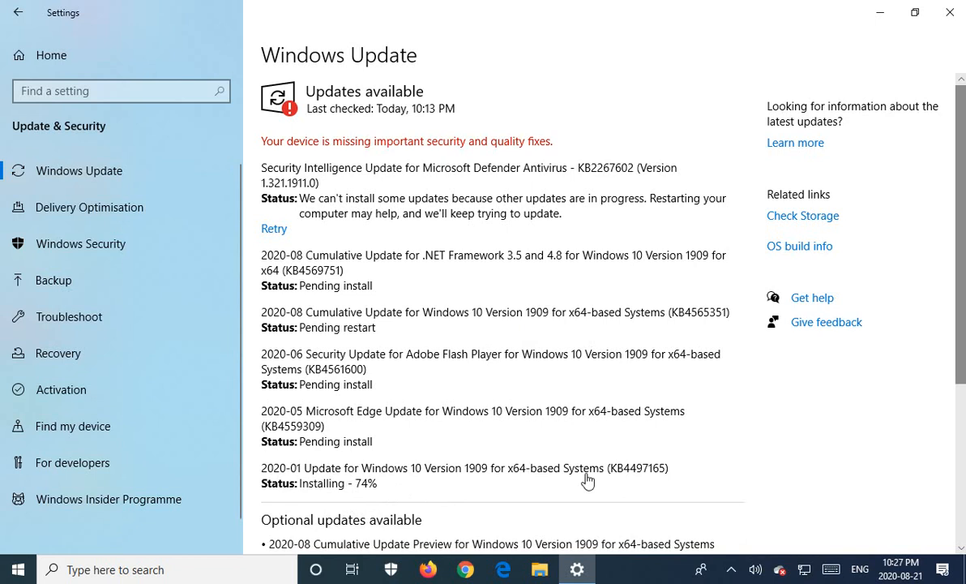
pyautogui.moveTo(587, 480)
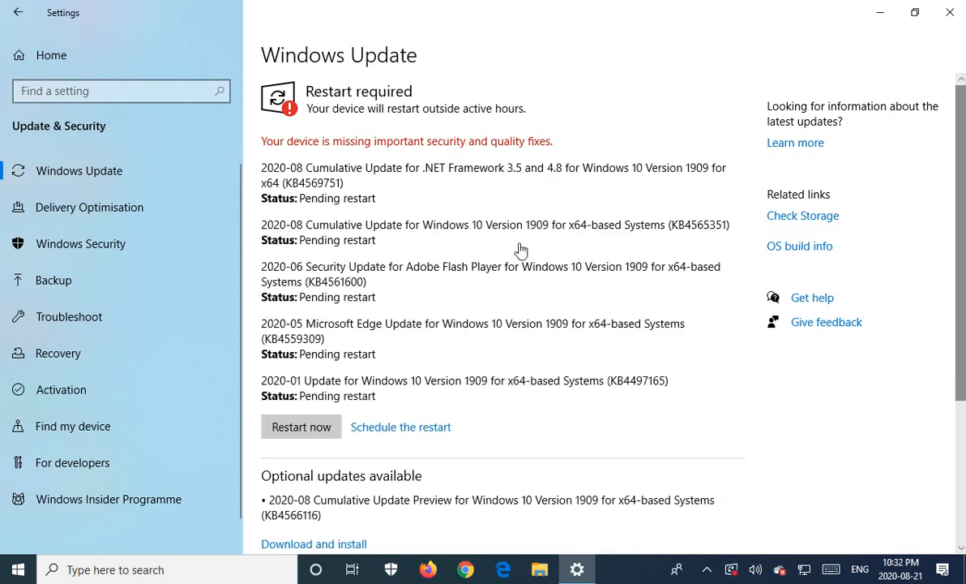
pyautogui.moveTo(324, 311)
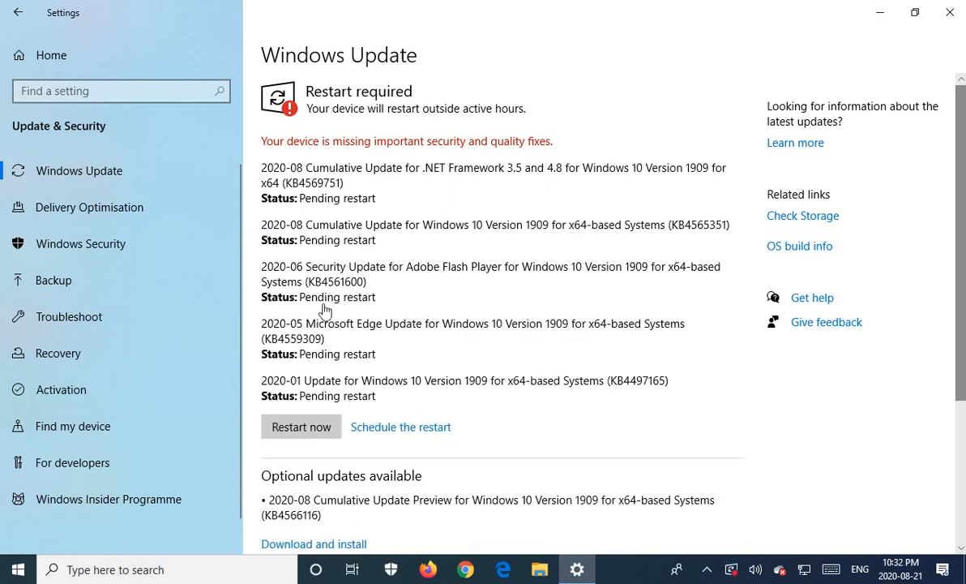
pyautogui.moveTo(339, 224)
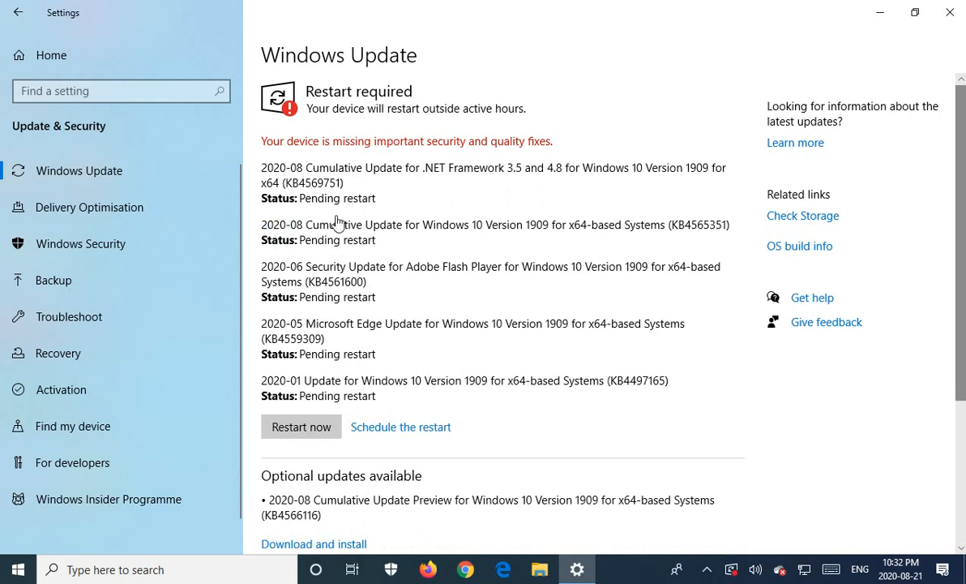
pyautogui.moveTo(302, 435)
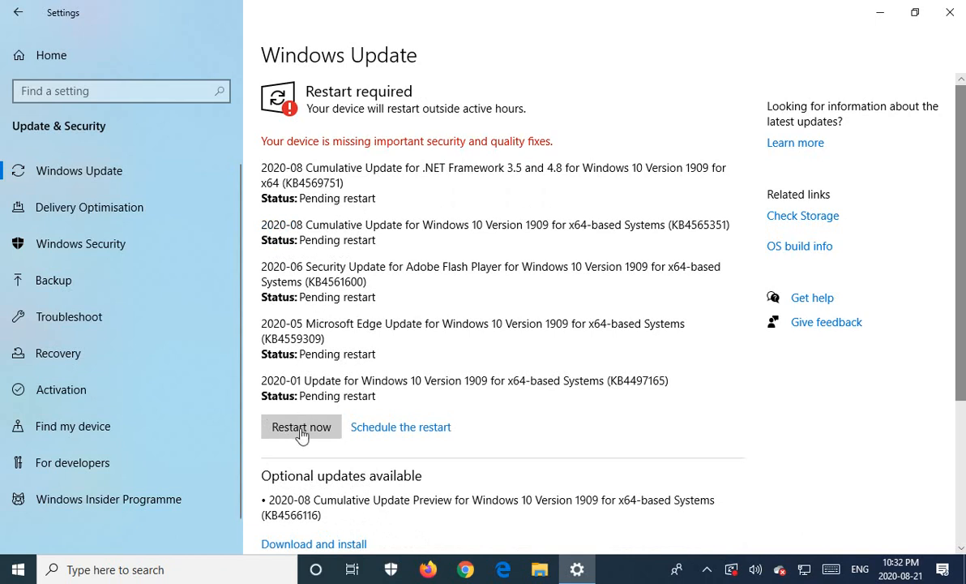
pyautogui.moveTo(460, 436)
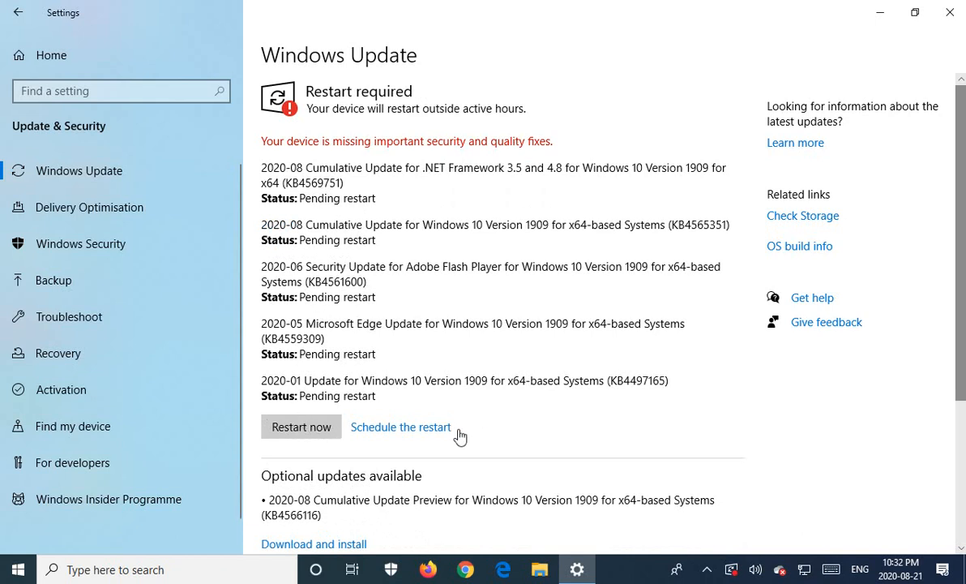
pyautogui.moveTo(429, 436)
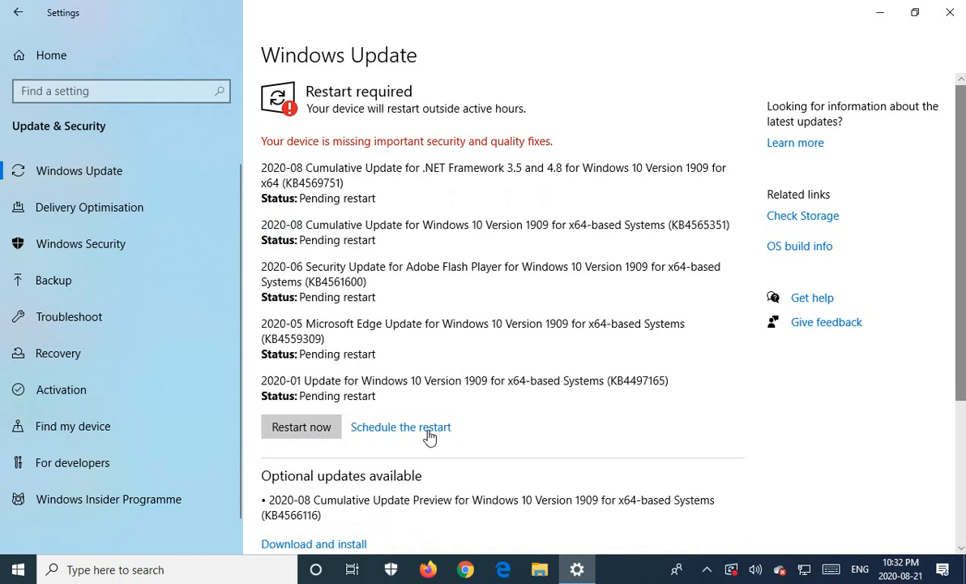
pyautogui.moveTo(311, 434)
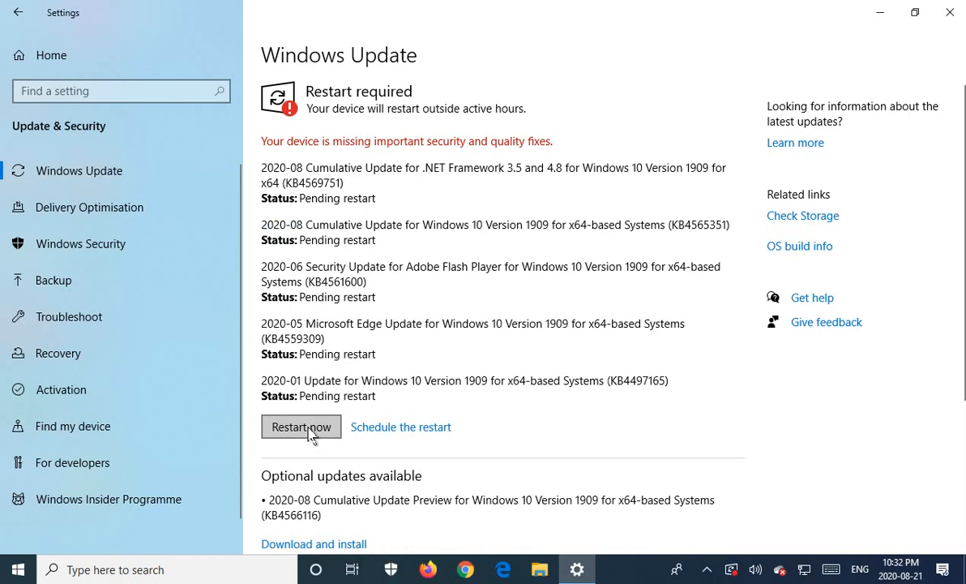
# Step: Restart the PC now so the pending updates can finish installing
pyautogui.click(301, 426)
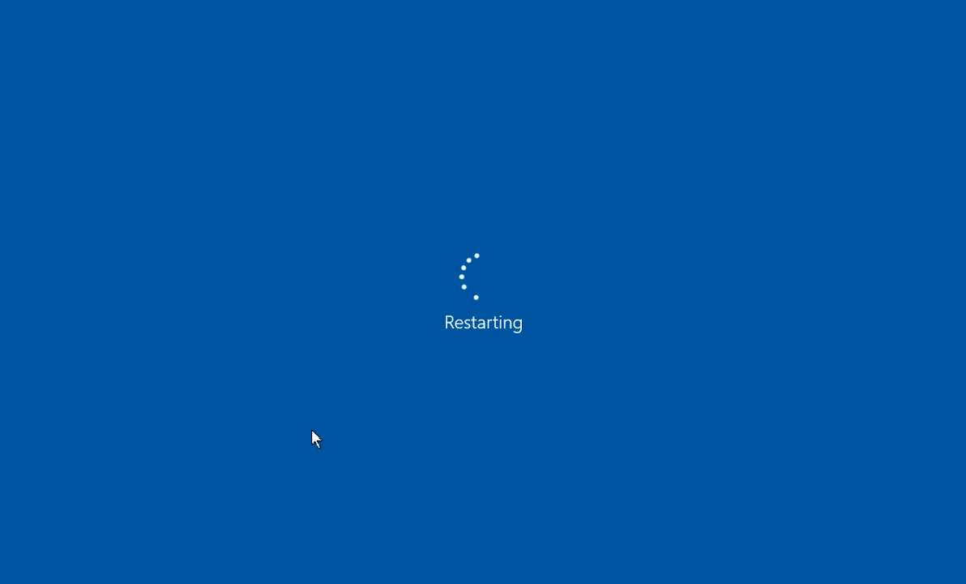
pyautogui.moveTo(441, 428)
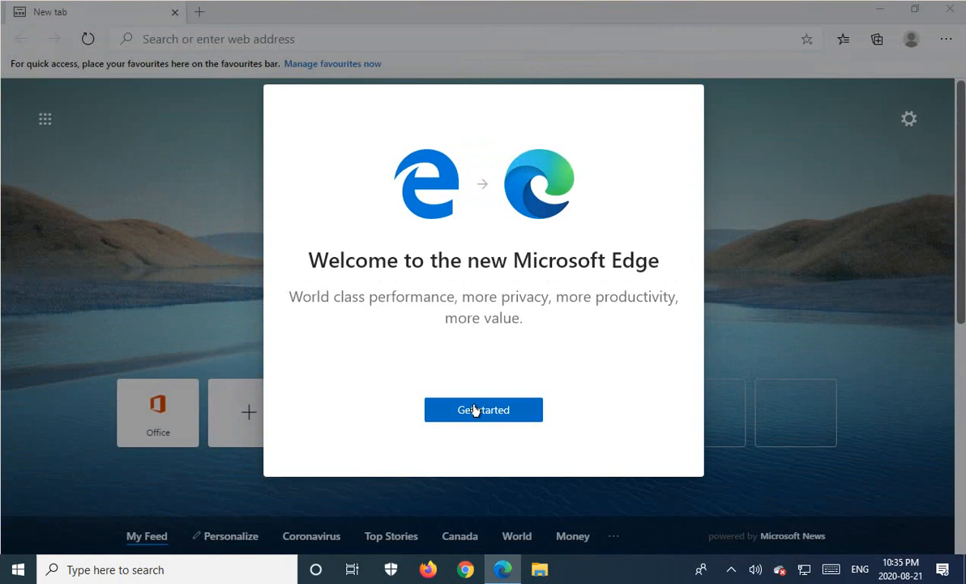
# Step: Begin Edge's first-run setup and untick Bing search for the address bar
pyautogui.click(483, 409)
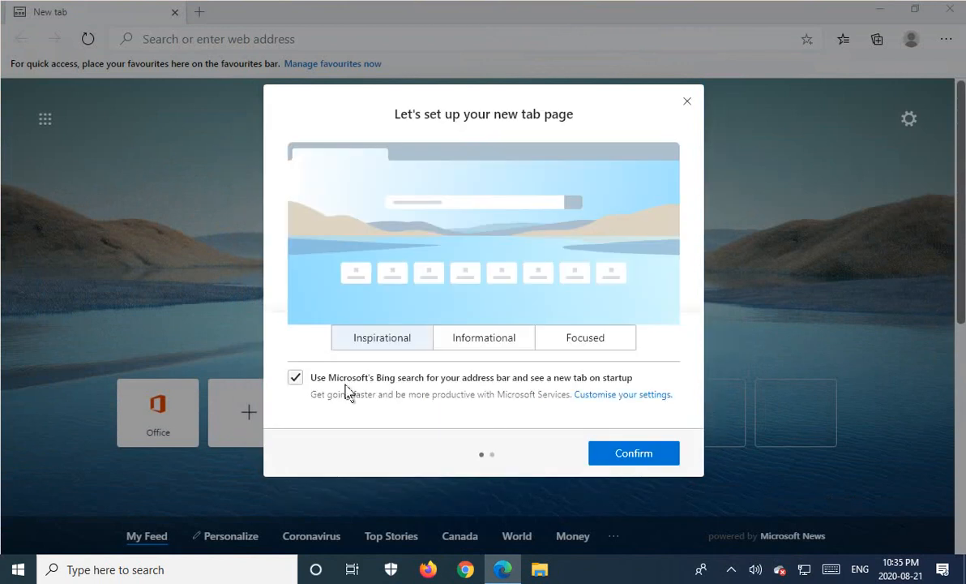
pyautogui.click(295, 376)
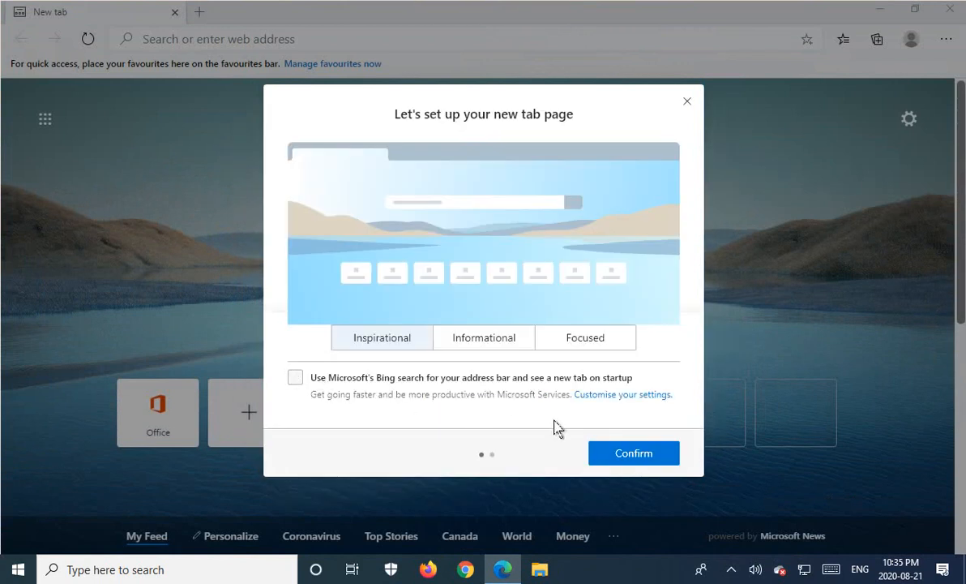
pyautogui.moveTo(664, 225)
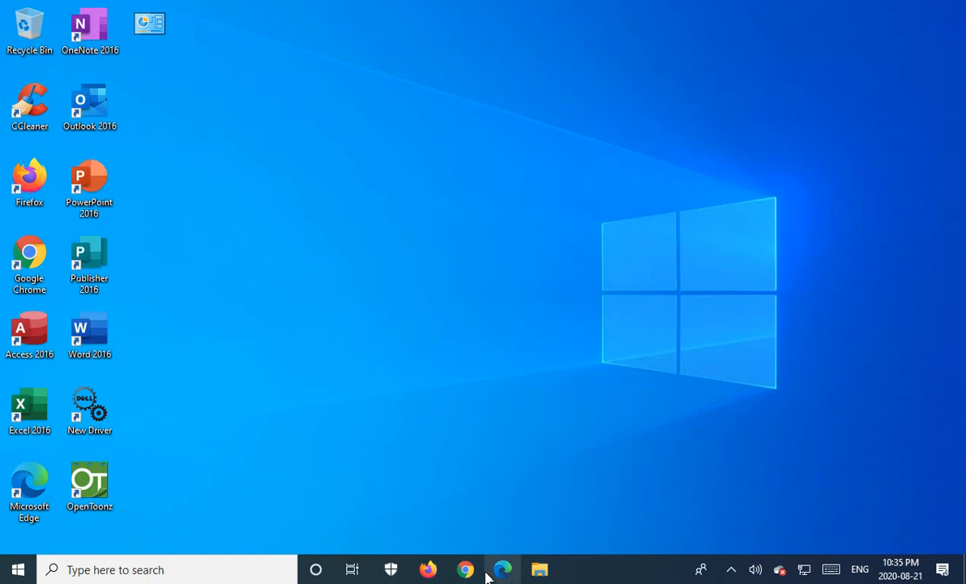
pyautogui.moveTo(428, 569)
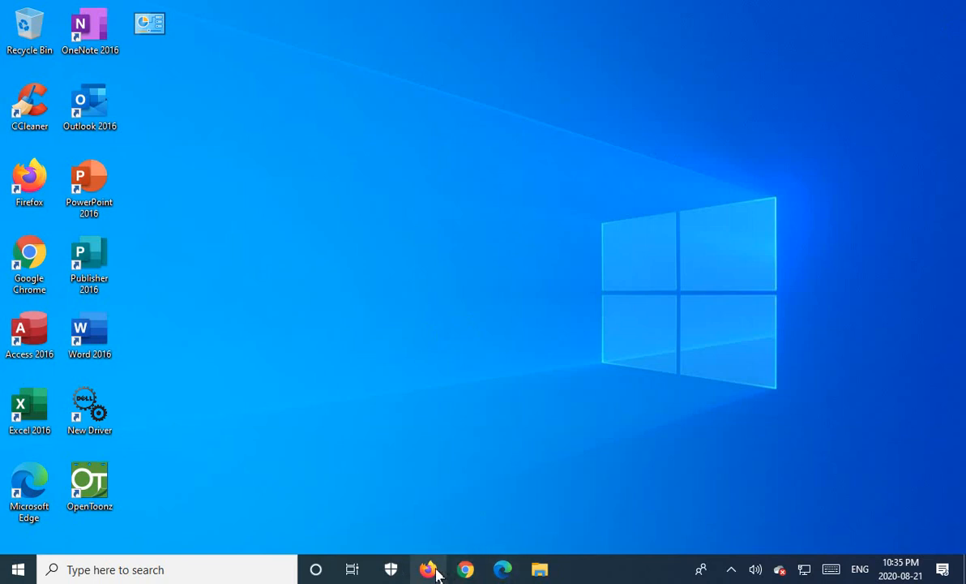
pyautogui.rightClick(503, 569)
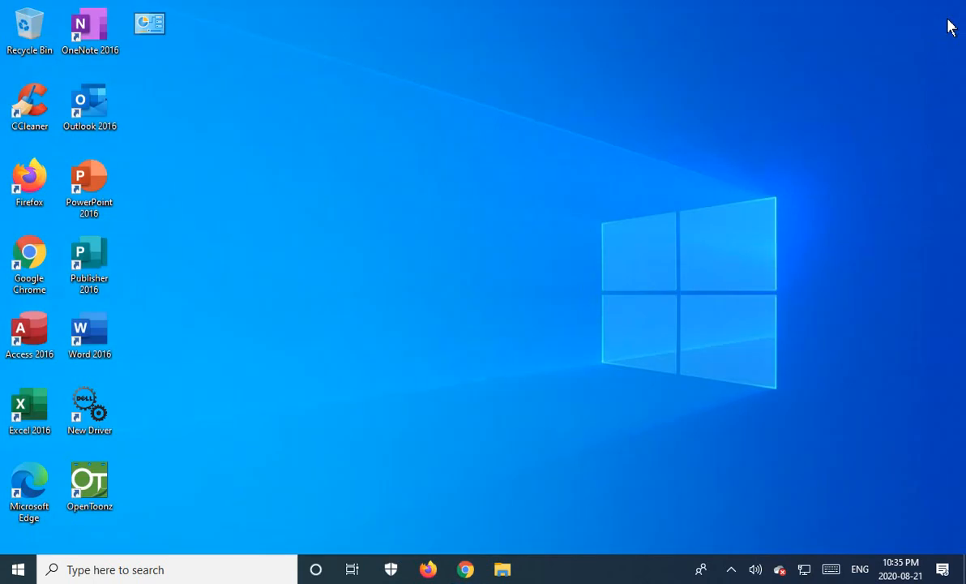
pyautogui.moveTo(14, 566)
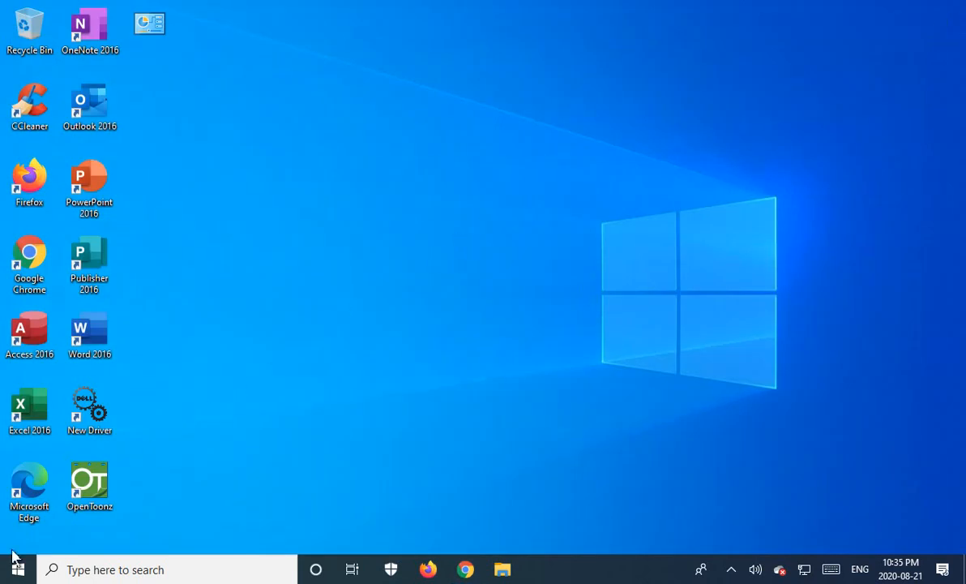
# Step: Return to Update & Security and run another check for new updates
pyautogui.click(18, 569)
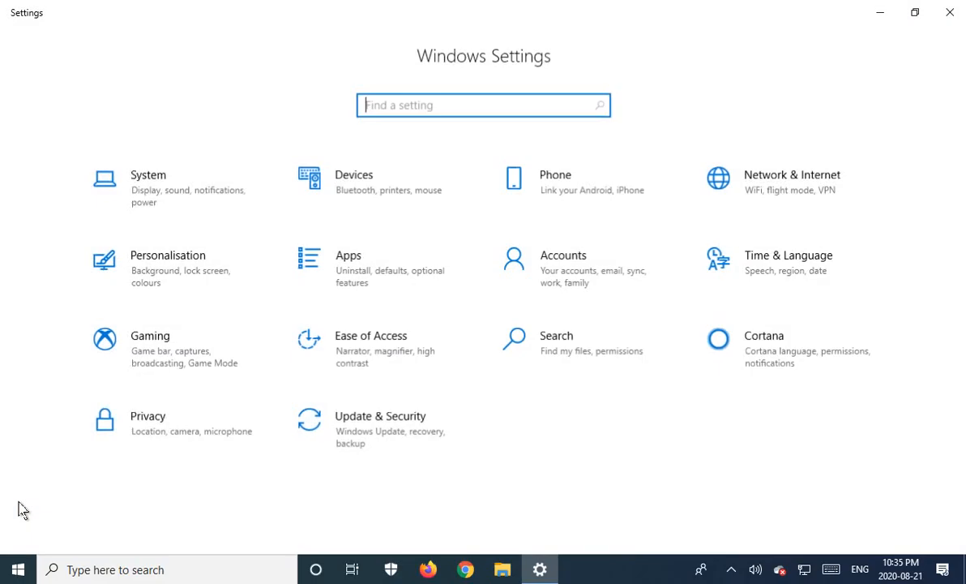
pyautogui.click(379, 425)
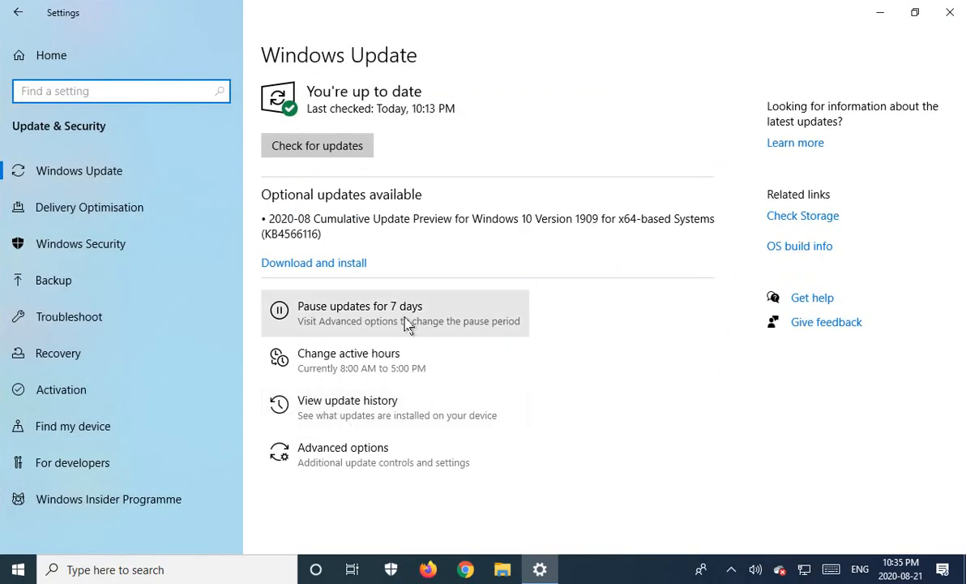
pyautogui.moveTo(353, 212)
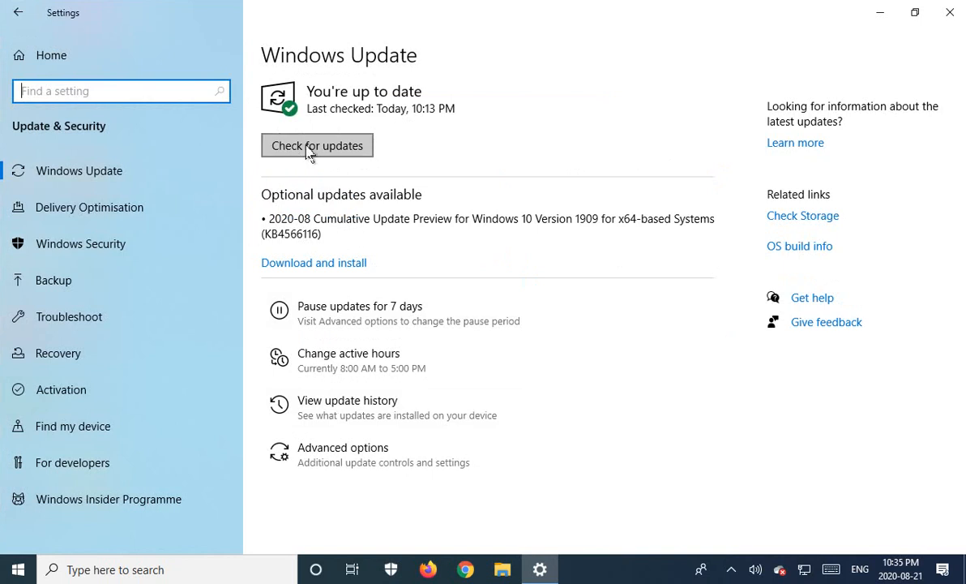
pyautogui.click(318, 146)
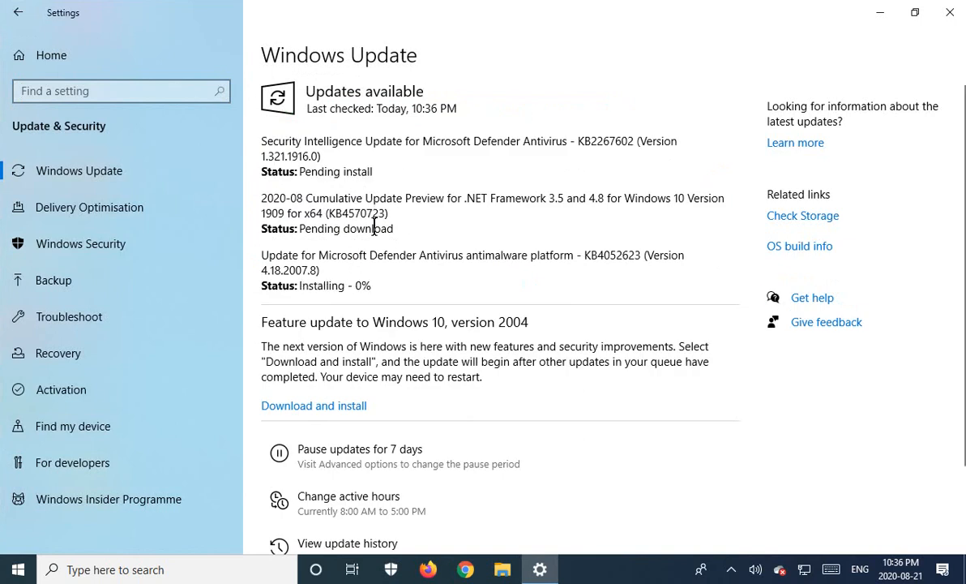
pyautogui.moveTo(387, 230)
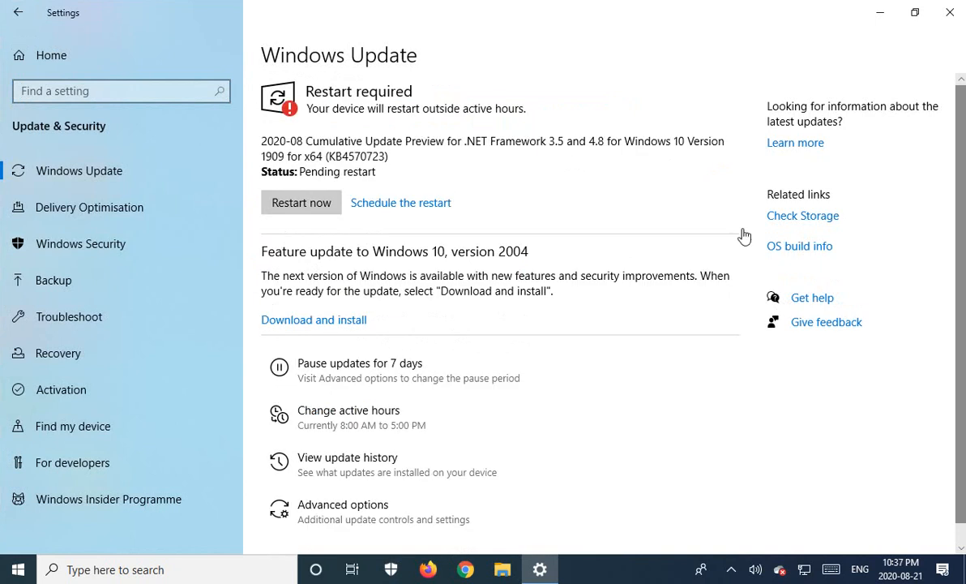
pyautogui.moveTo(370, 170)
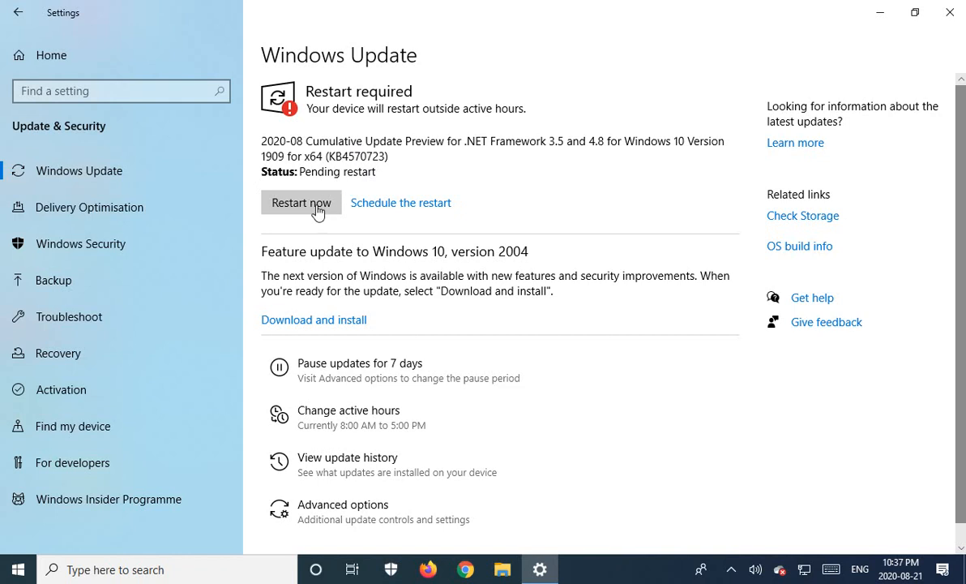
pyautogui.moveTo(298, 217)
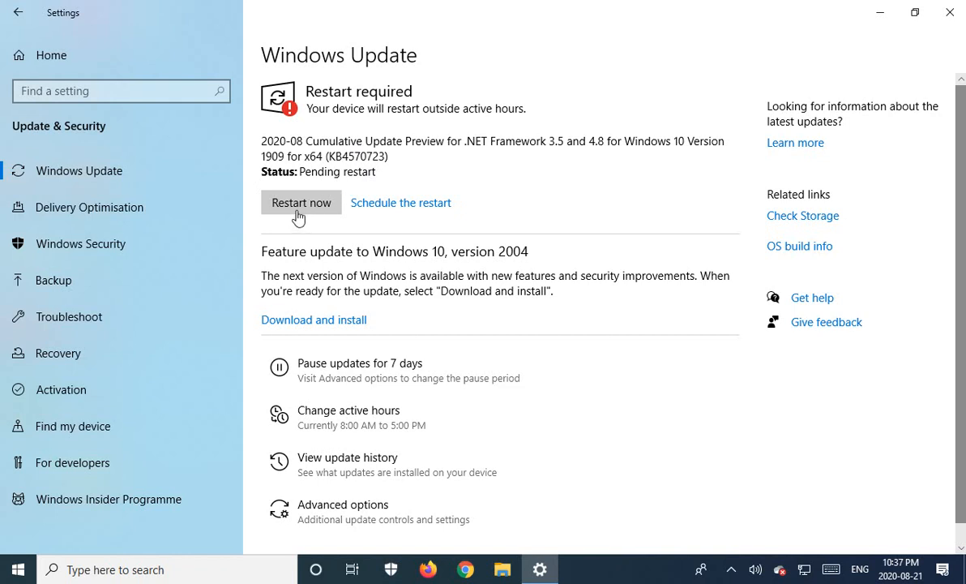